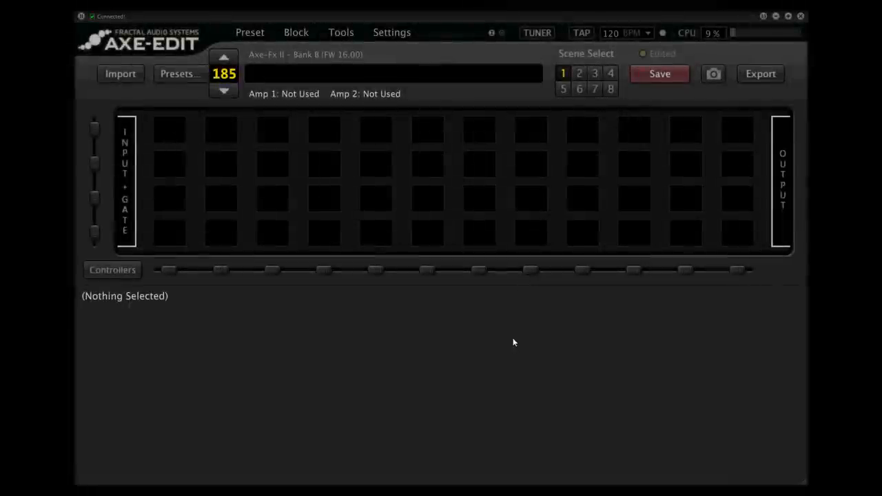
mouse_move(429, 270)
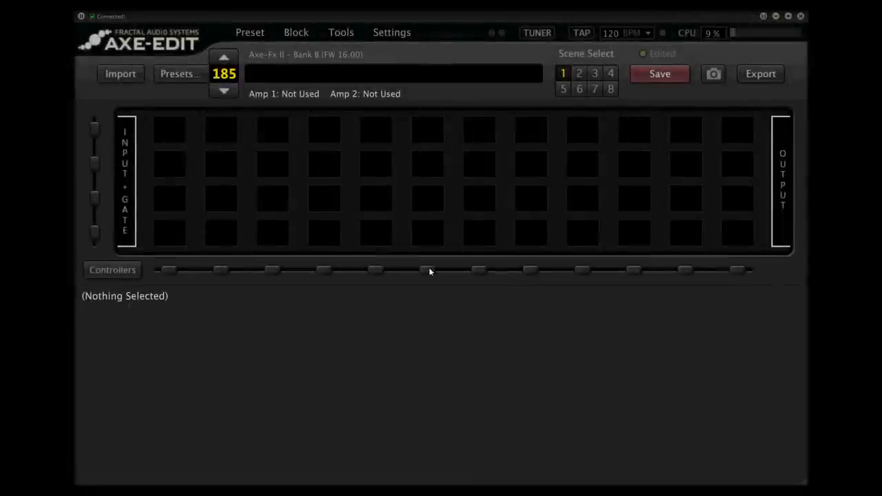
mouse_move(441, 325)
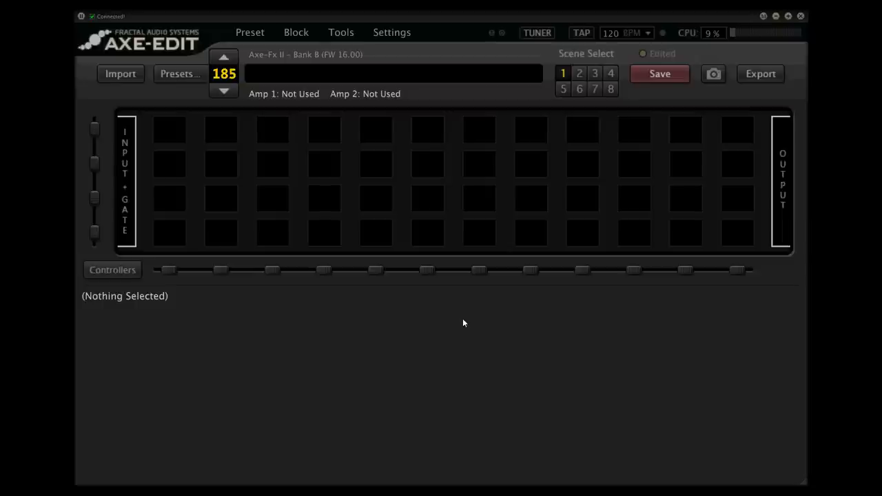
Name the preset 'Clean' and fill row two with shunts from input to output
click(393, 73)
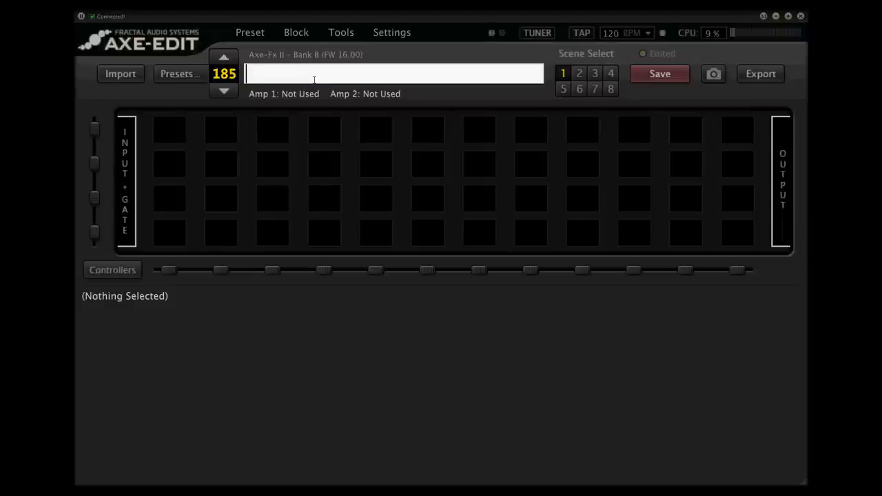
text(Clean)
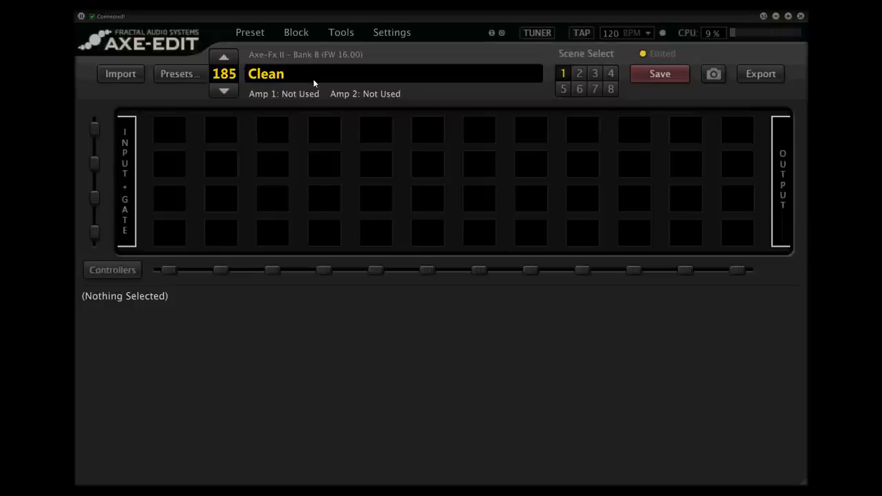
right_click(169, 164)
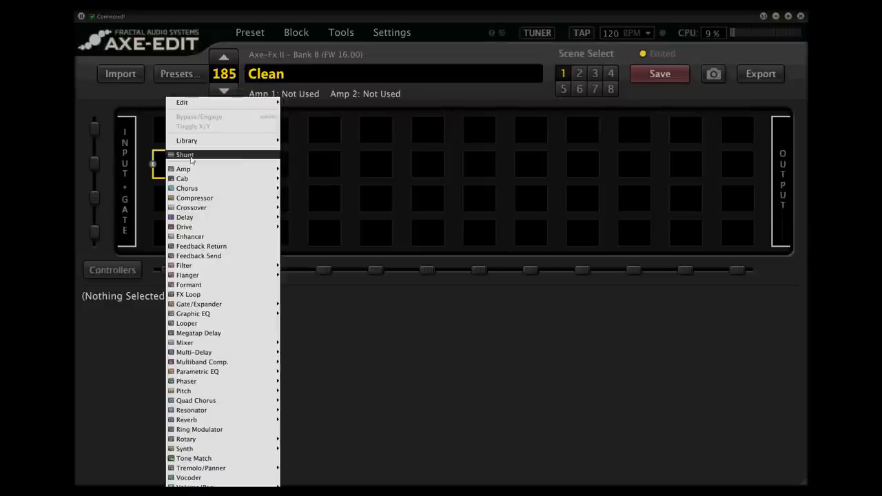
click(185, 154)
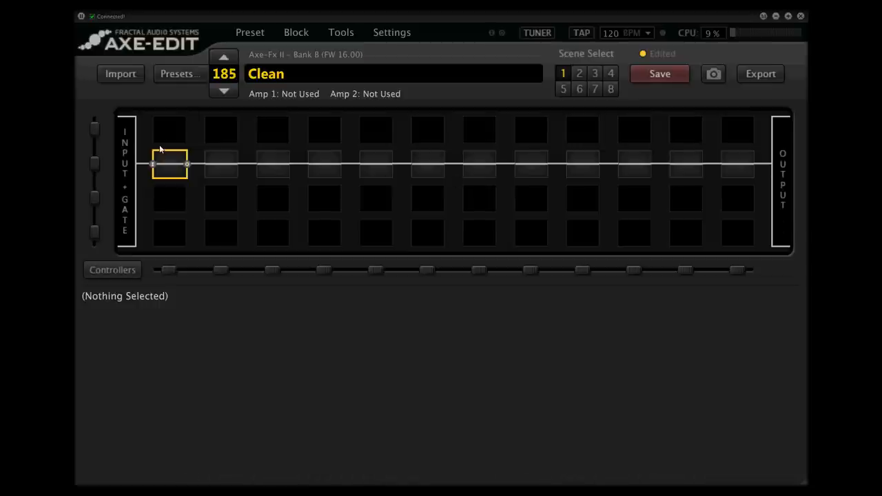
mouse_move(324, 198)
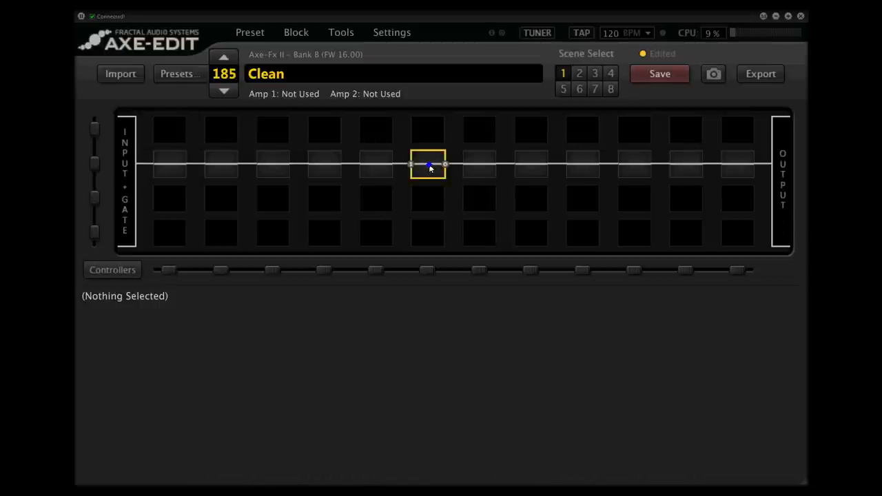
Insert Amp 1 in the sixth cell and choose the Band-Commander model
right_click(427, 165)
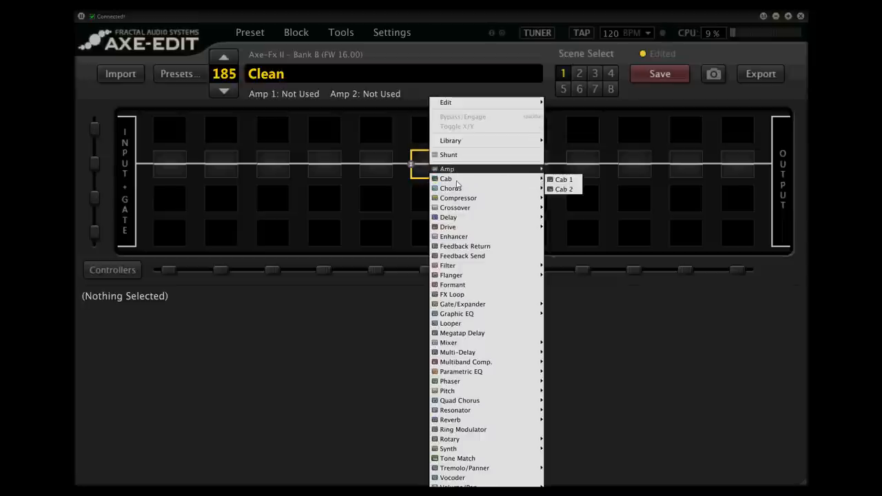
click(446, 169)
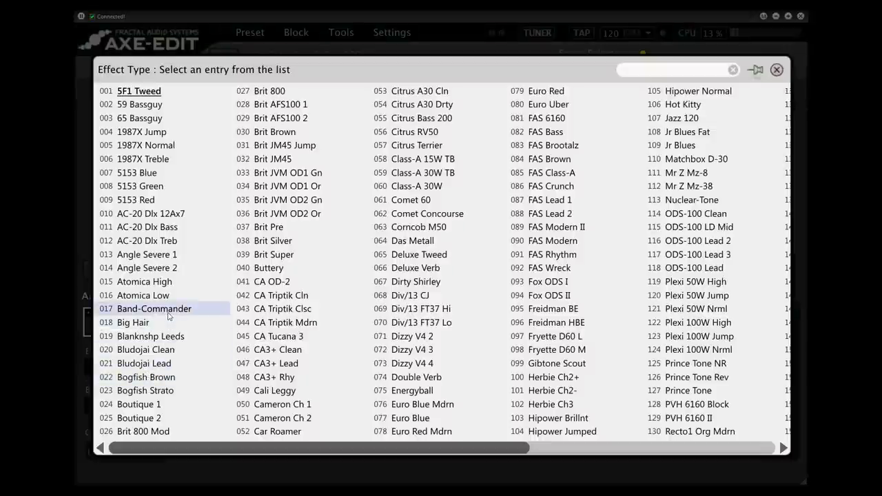
double_click(154, 308)
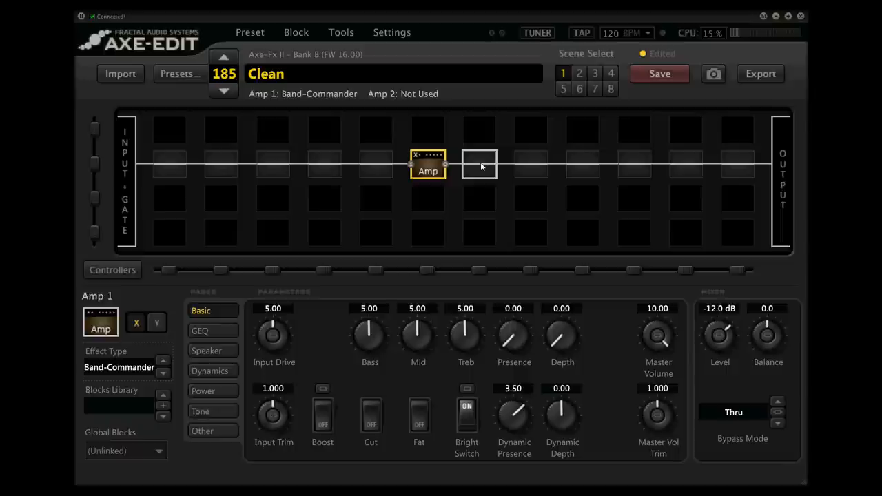
Insert Cab 1 after the amp and load the TAF_Mars1x12_MIX impulse
right_click(479, 164)
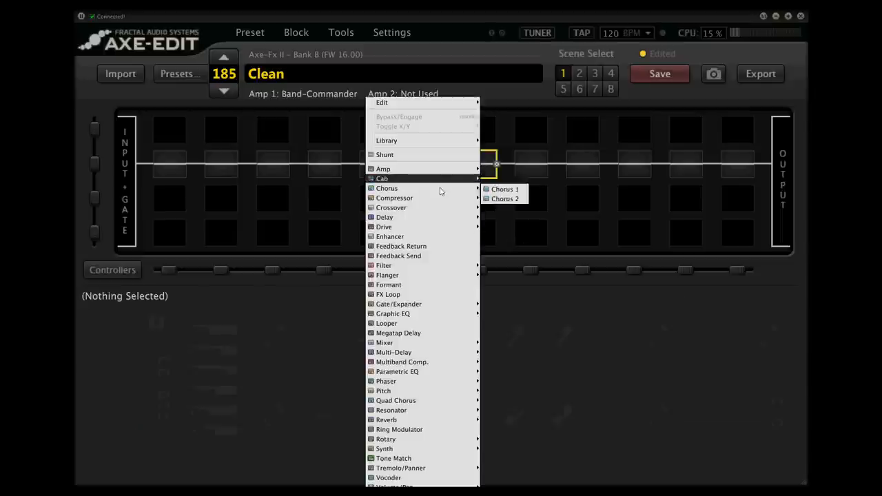
click(382, 178)
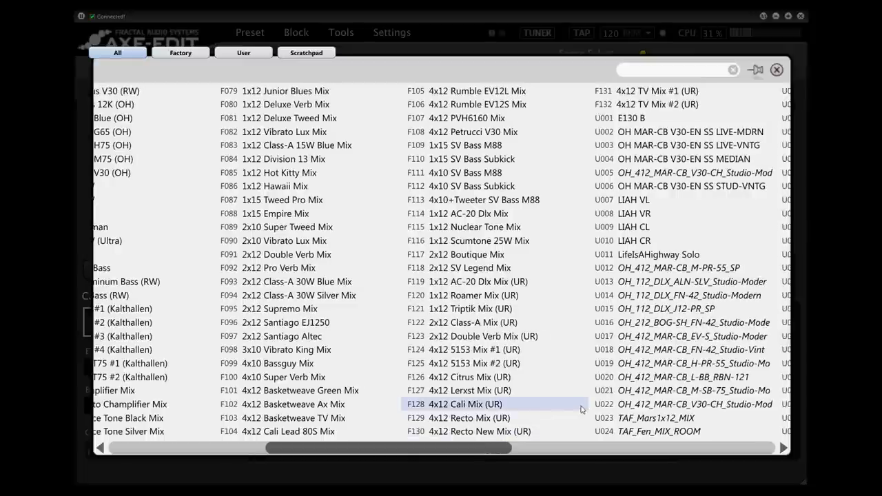
click(656, 417)
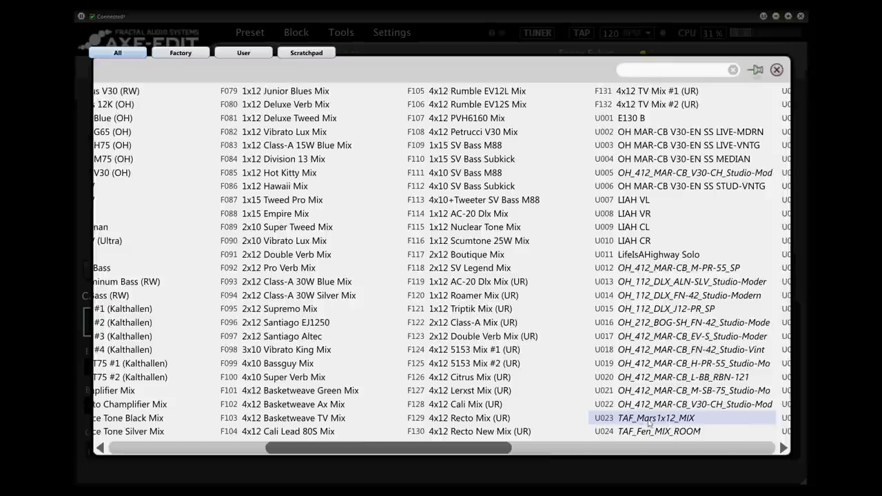
double_click(656, 418)
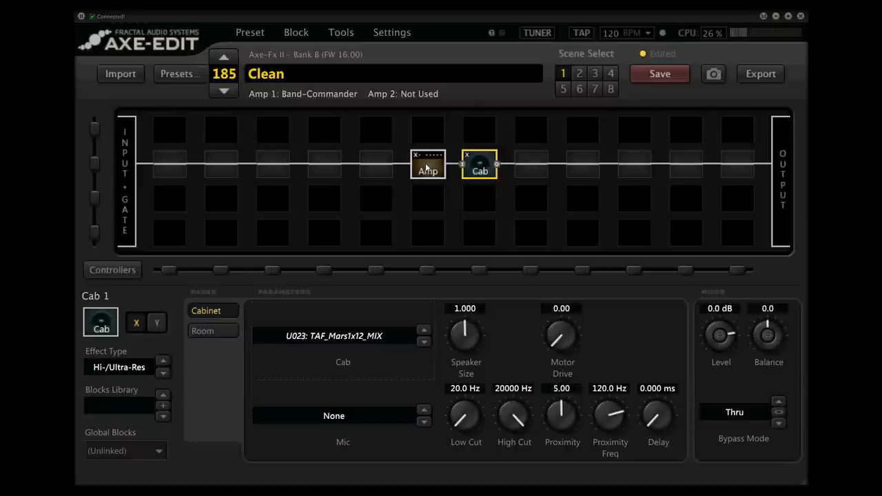
Set amp drive 4.57, mid 4.41, treble 5.35 and presence 6.22 with bright on
click(427, 165)
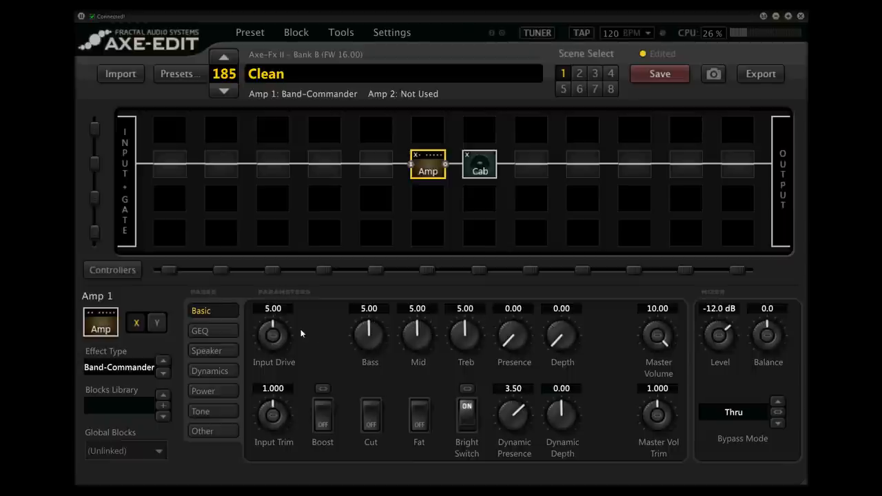
mouse_move(286, 333)
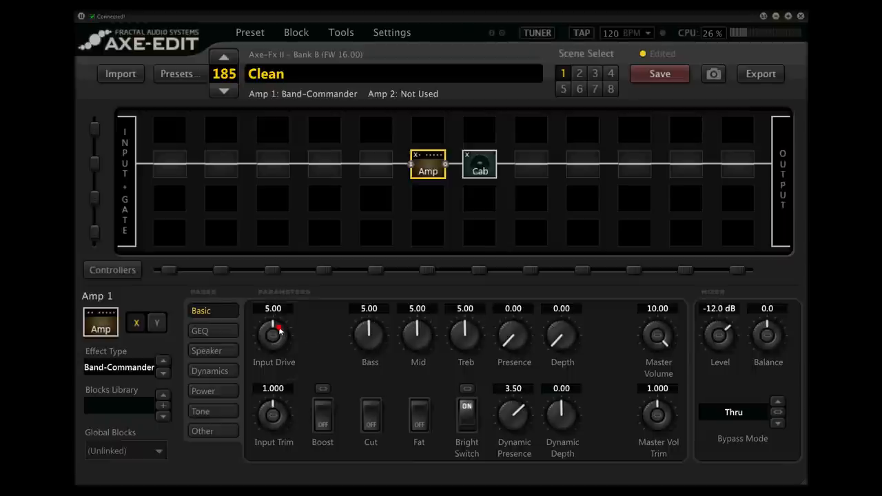
drag(274, 337, 273, 344)
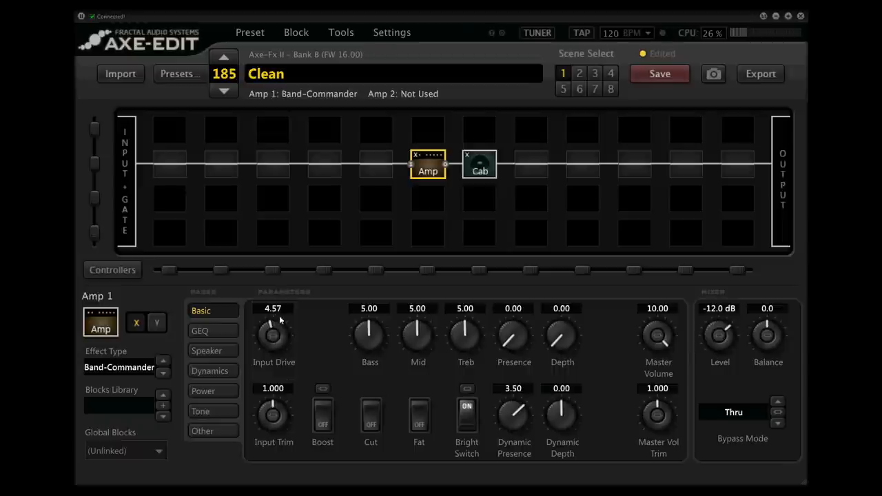
mouse_move(275, 334)
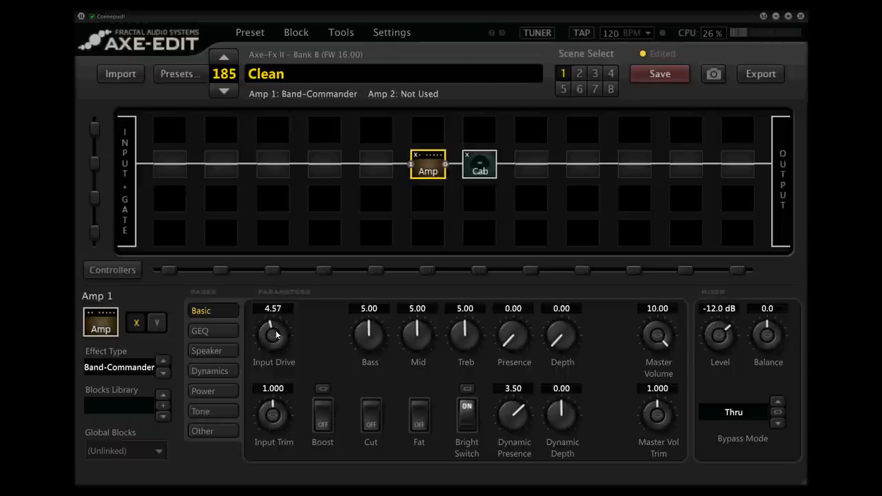
mouse_move(369, 334)
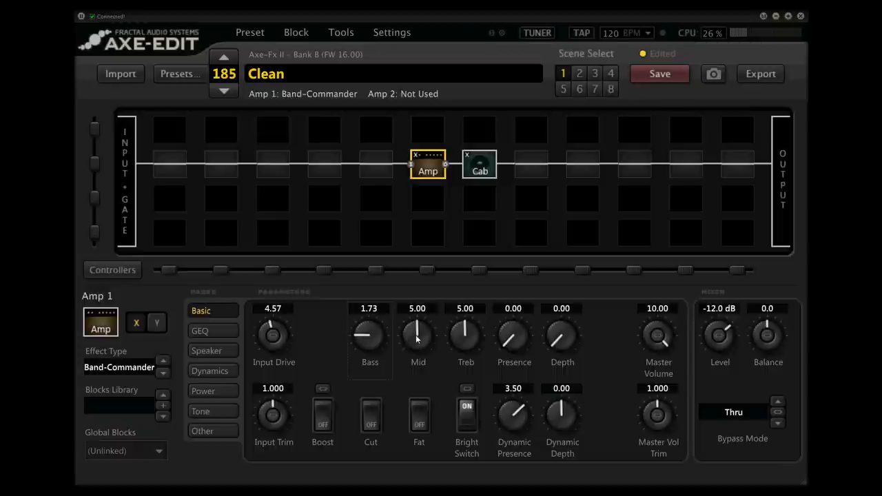
drag(417, 334, 418, 348)
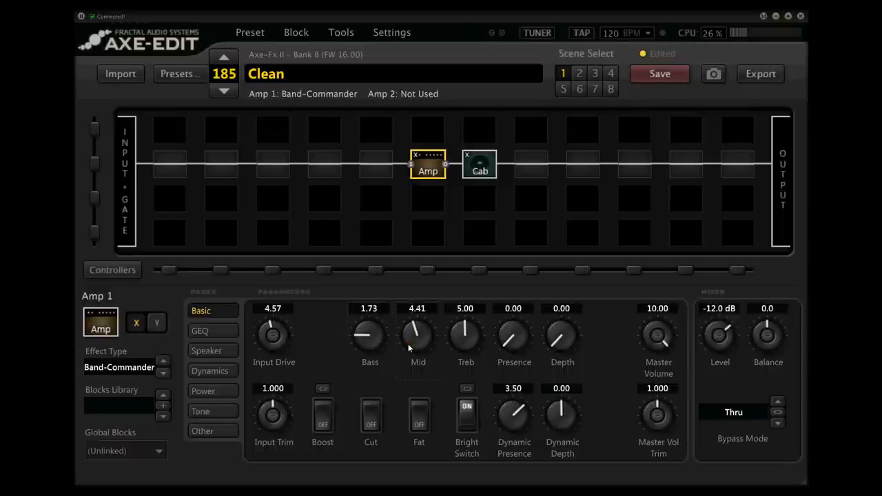
drag(466, 334, 466, 324)
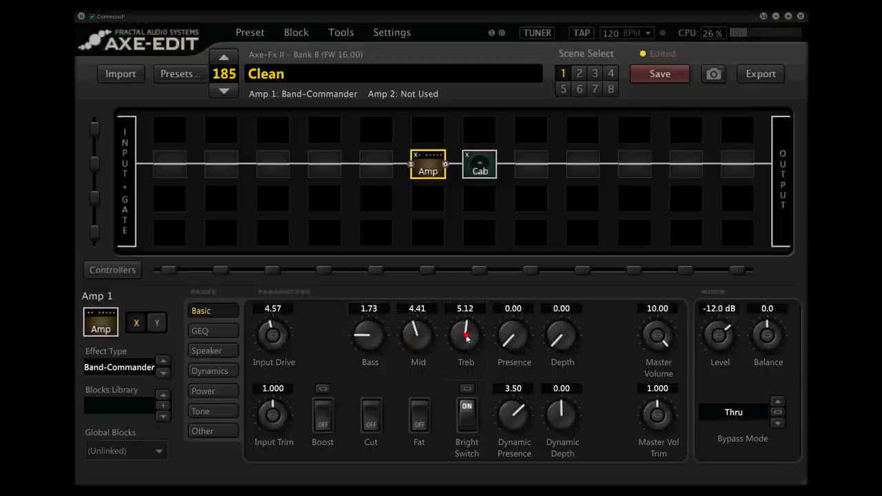
drag(466, 334, 469, 327)
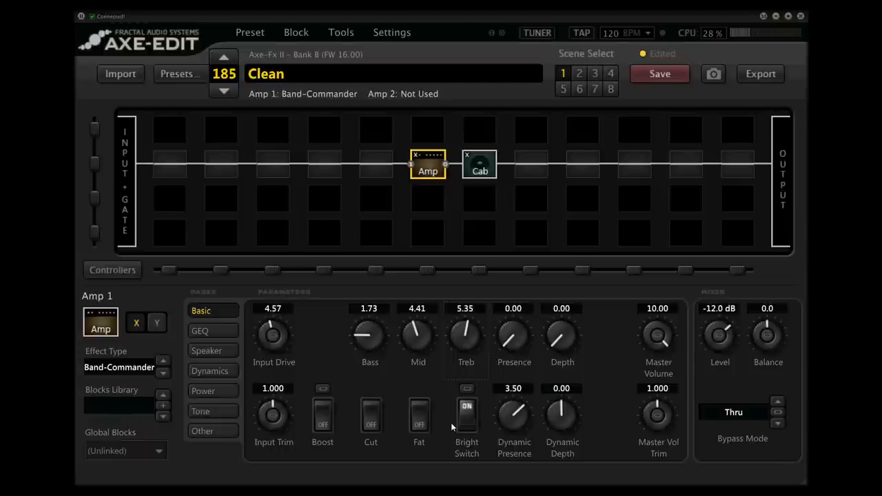
mouse_move(462, 392)
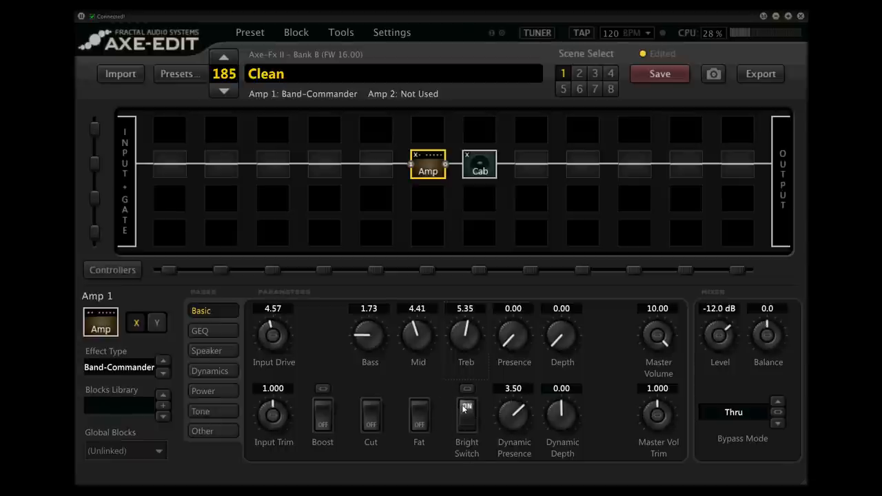
click(467, 413)
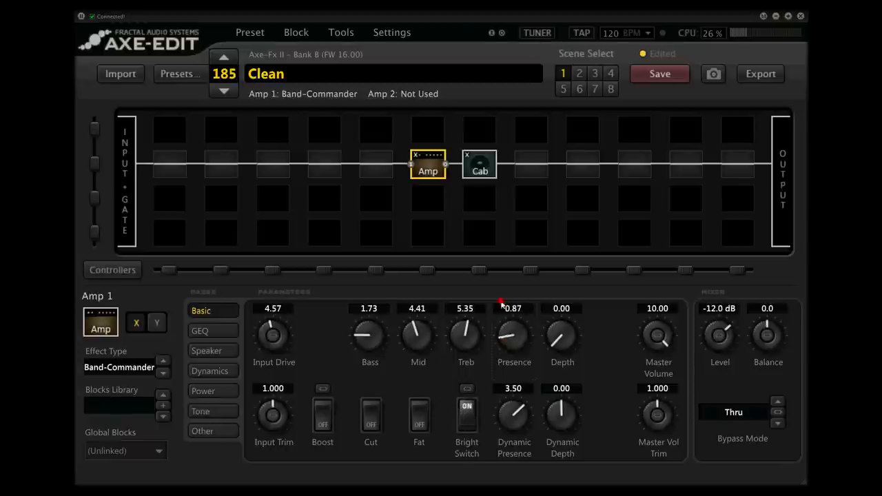
drag(514, 335, 521, 338)
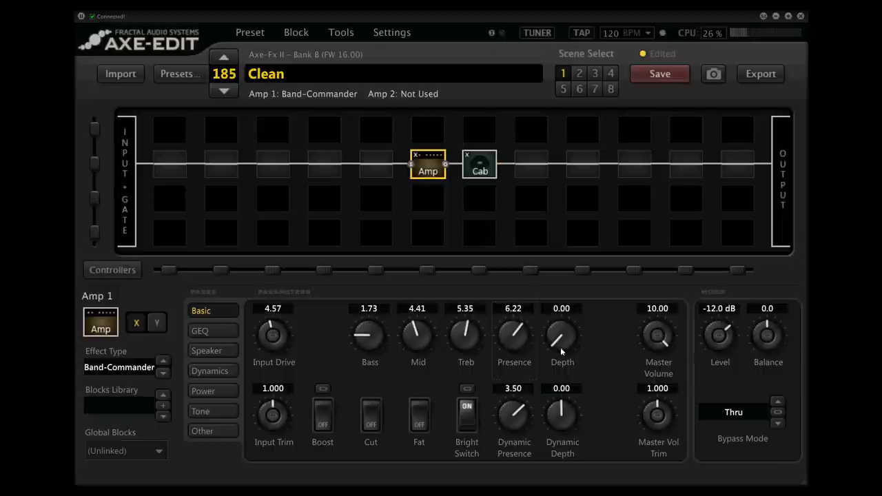
mouse_move(571, 338)
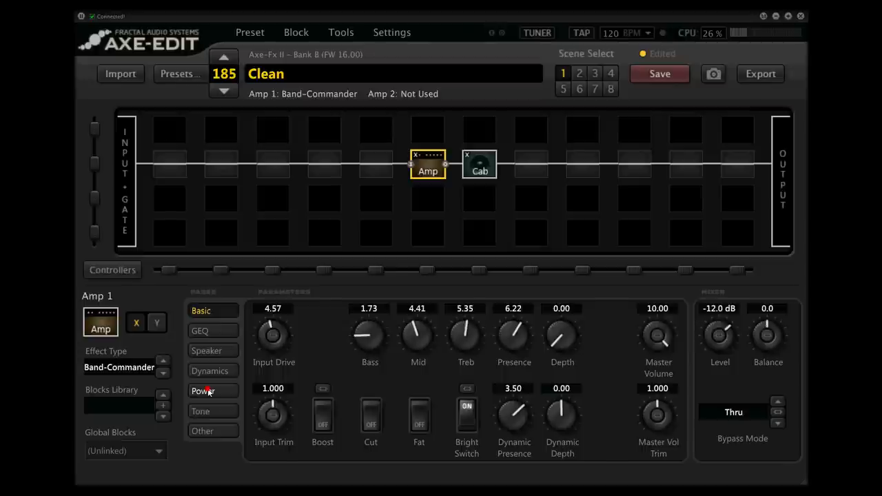
Switch the amp's power tube type to EL34/6CA7 on the Power page
click(202, 391)
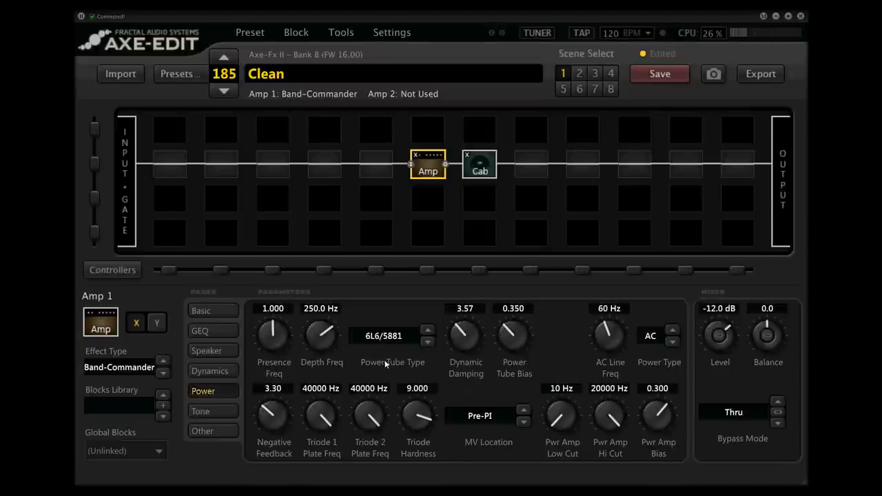
click(383, 335)
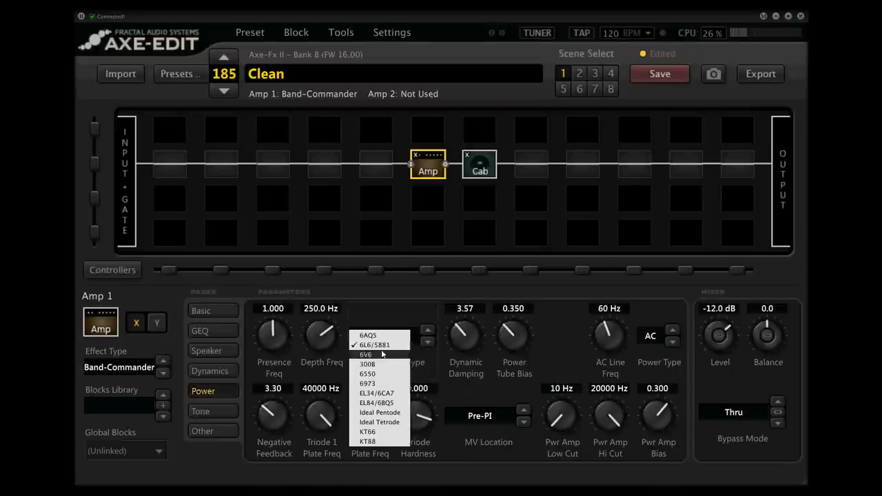
click(377, 393)
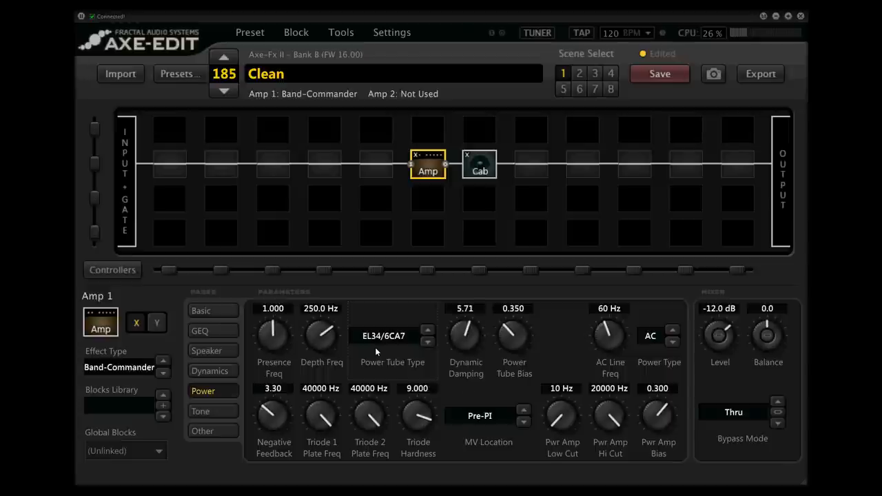
click(200, 310)
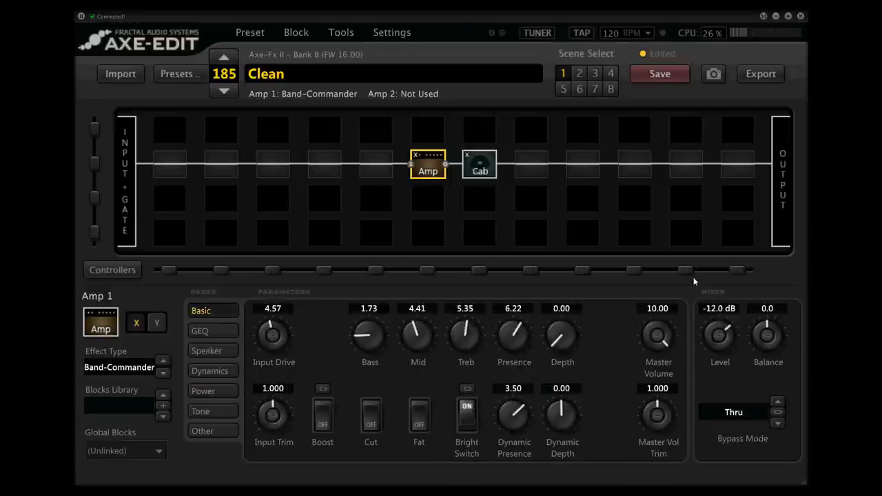
Raise the amp's output level to -4.0 dB
drag(719, 338, 730, 320)
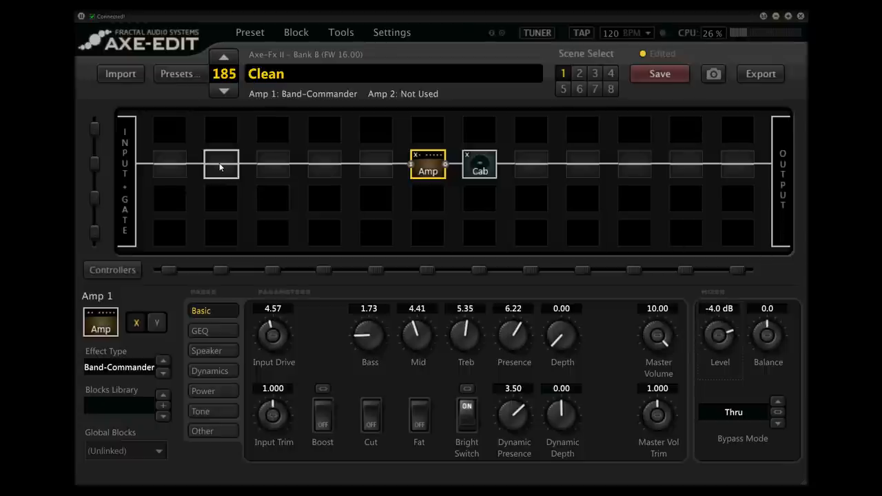
Insert Compressor 1 before the amp with threshold -47.2 dB and release 57 ms
right_click(221, 164)
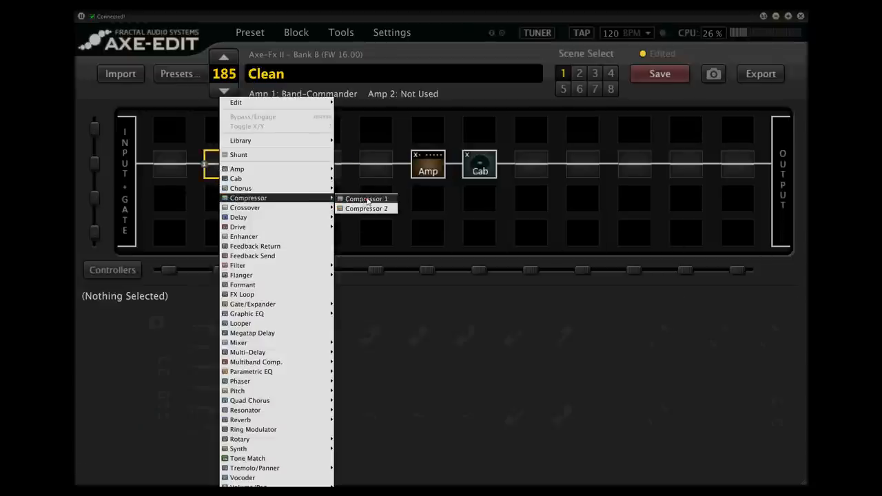
click(366, 198)
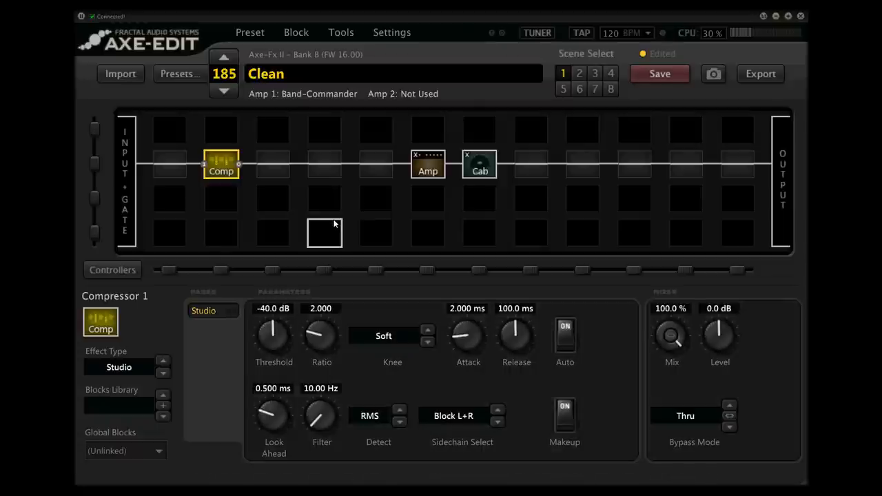
drag(271, 337, 270, 345)
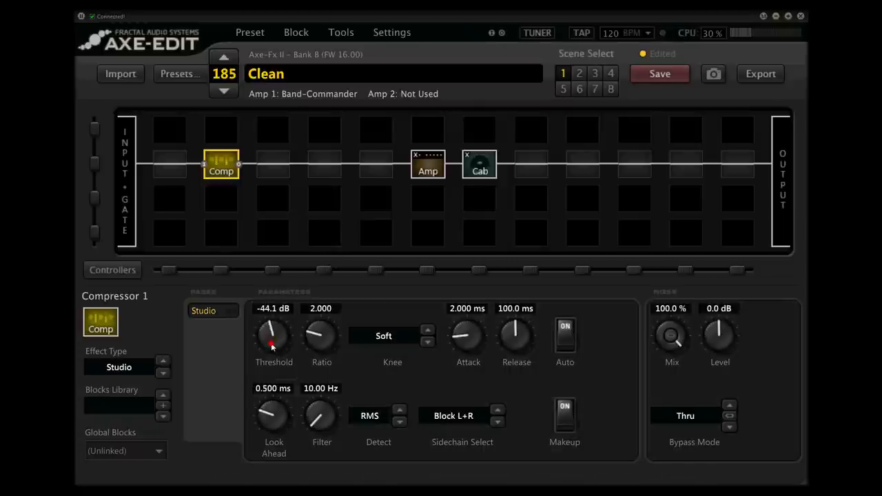
drag(273, 337, 276, 344)
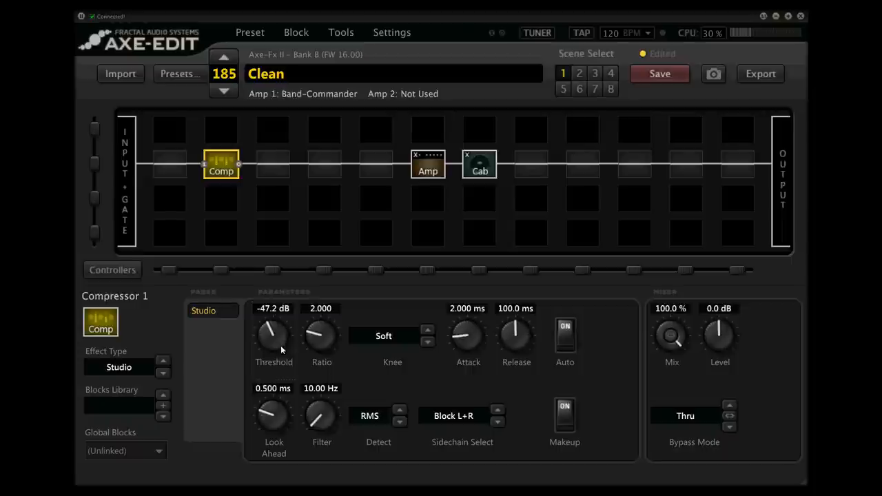
mouse_move(386, 342)
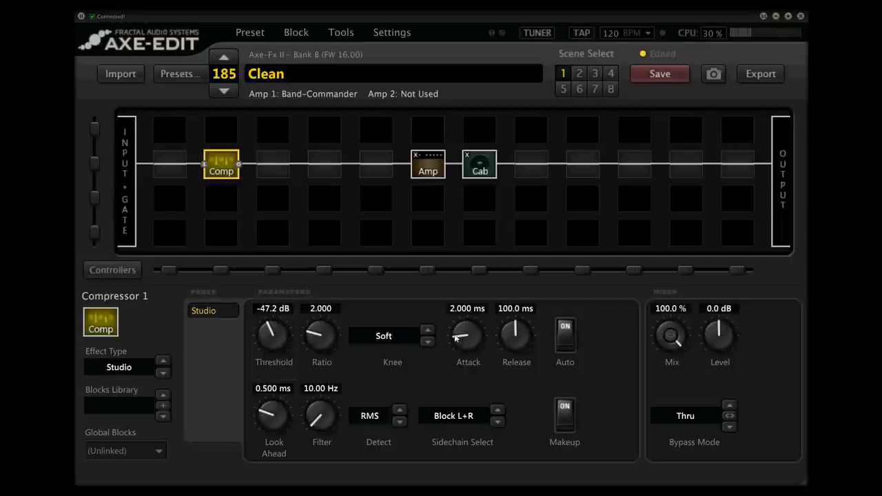
mouse_move(499, 337)
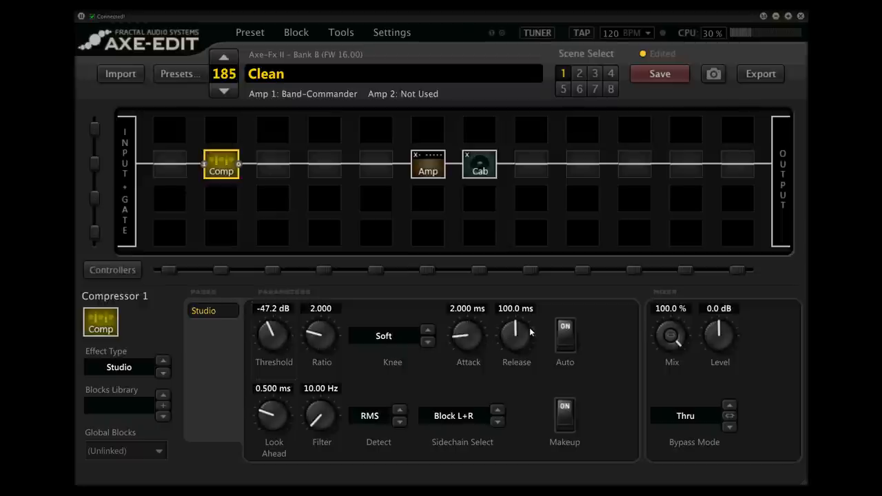
mouse_move(521, 339)
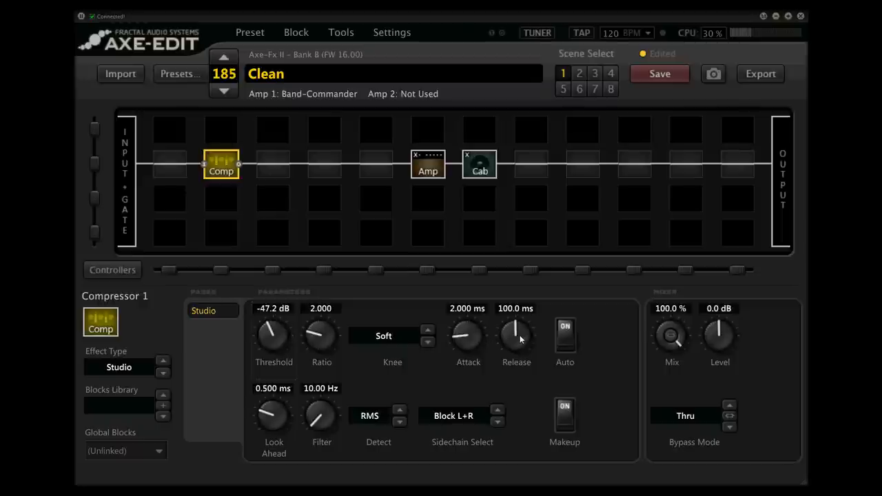
drag(516, 338, 509, 355)
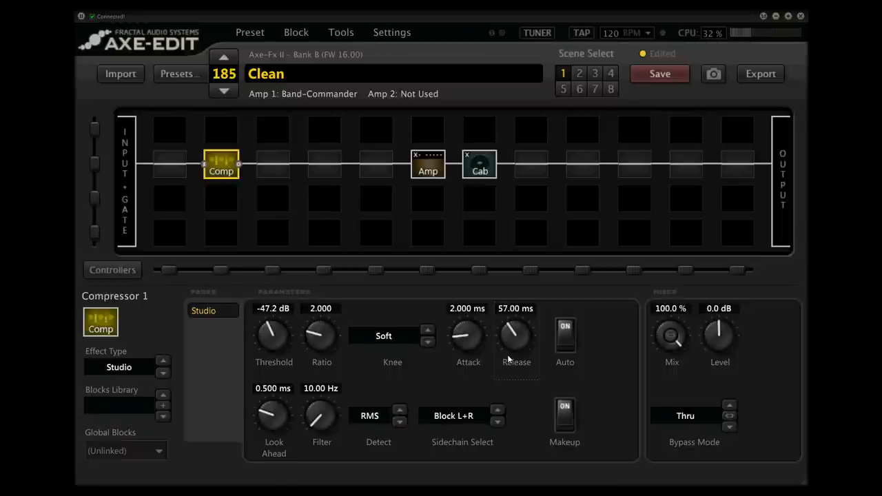
click(582, 164)
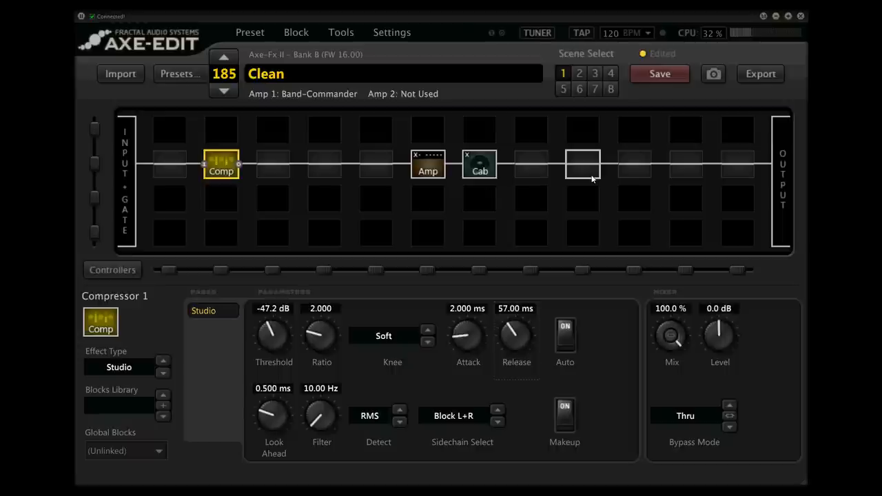
mouse_move(687, 167)
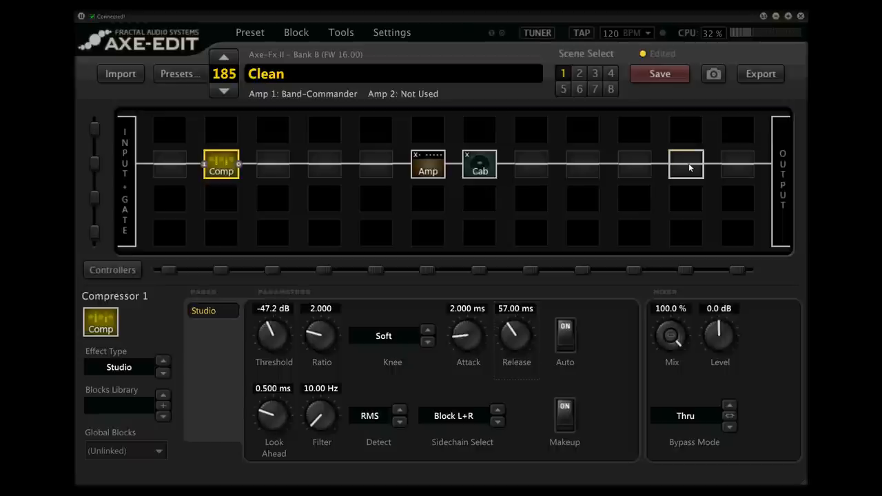
Insert Reverb 1 before the output, set to Large Room with mix 15.7%
right_click(686, 164)
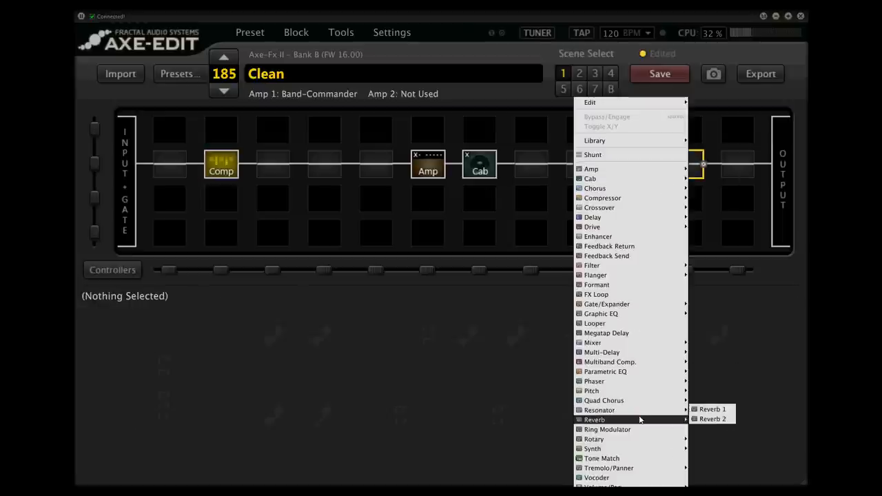
click(712, 408)
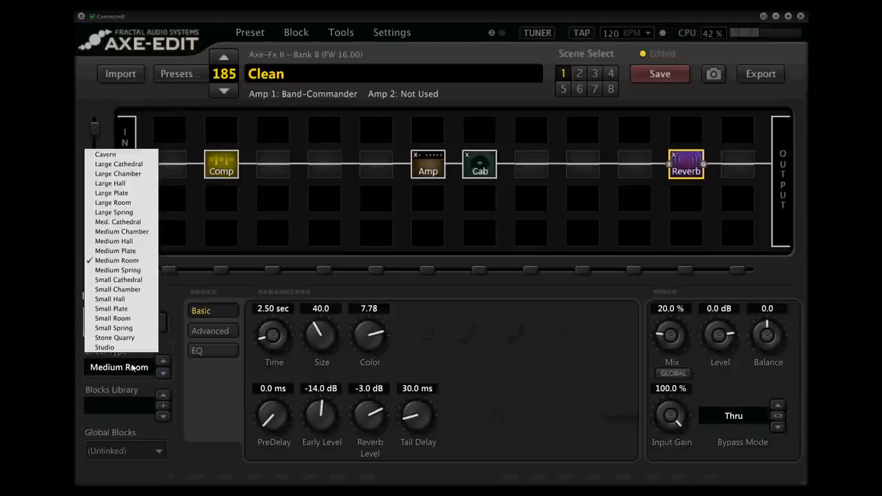
mouse_move(127, 241)
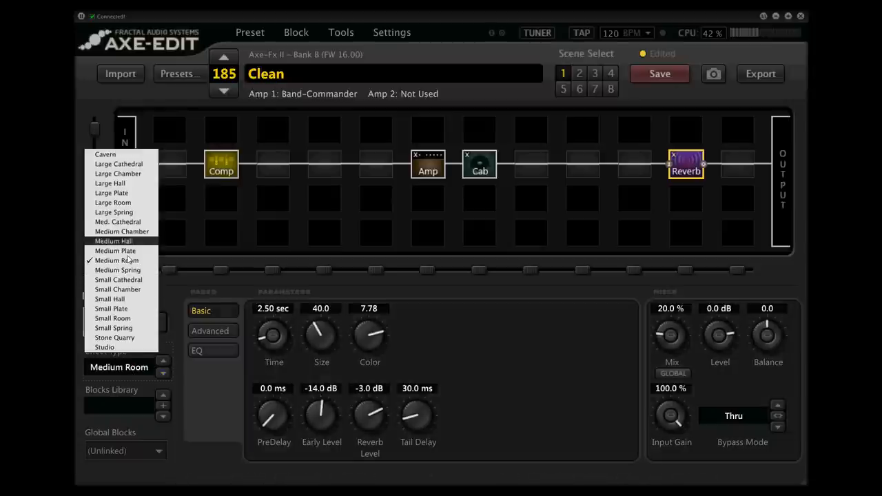
click(113, 201)
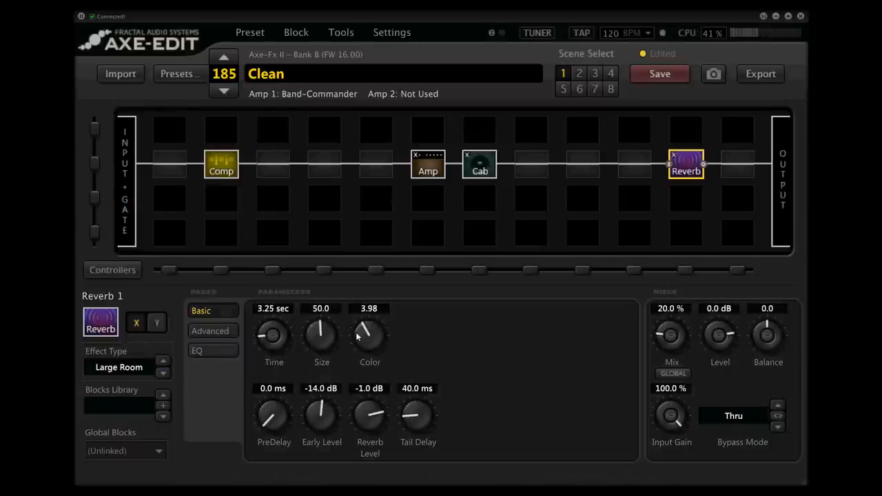
drag(672, 334, 672, 348)
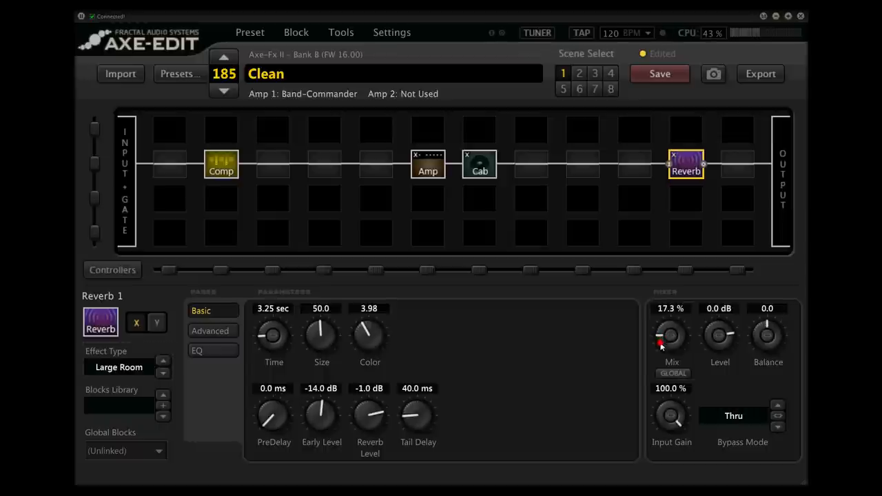
drag(671, 334, 671, 344)
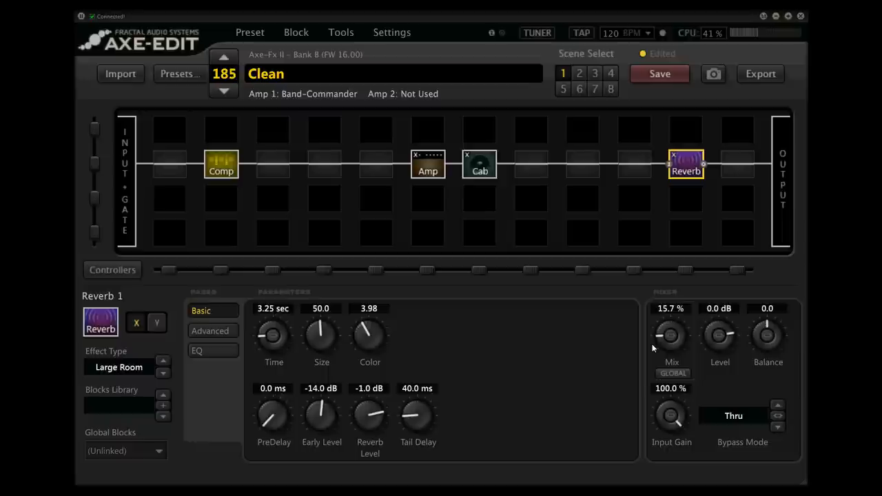
mouse_move(652, 345)
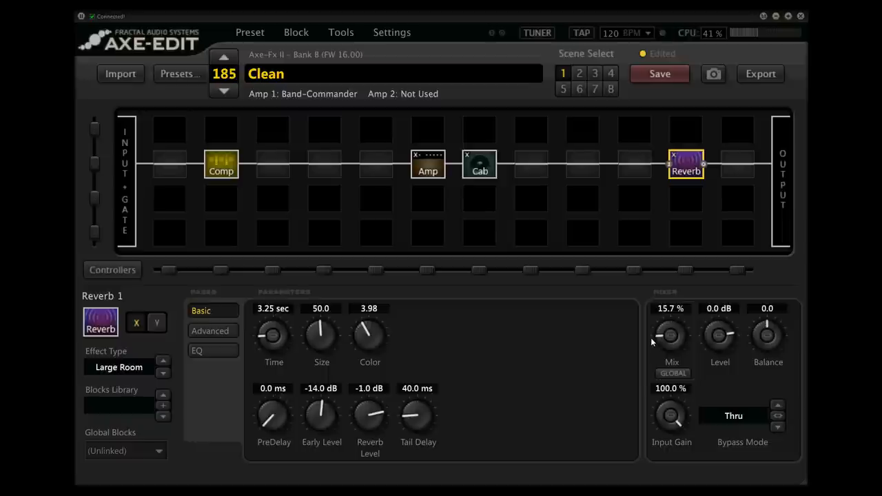
right_click(324, 164)
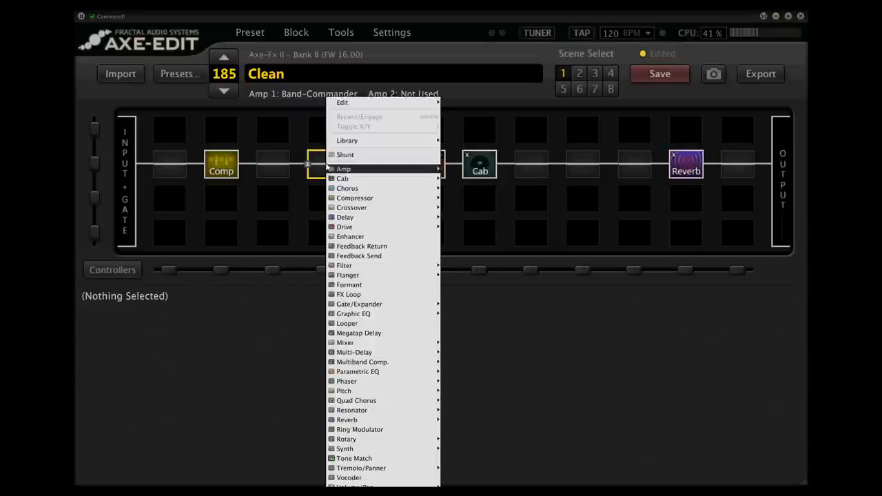
mouse_move(354, 352)
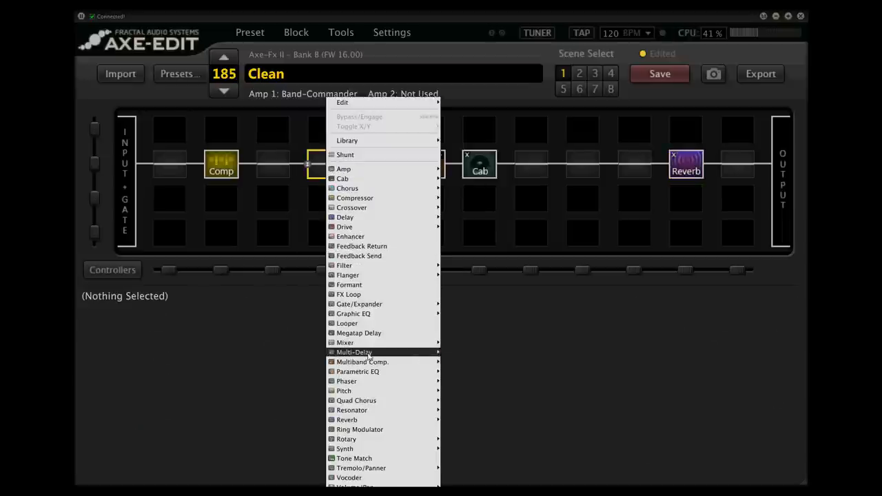
mouse_move(380, 410)
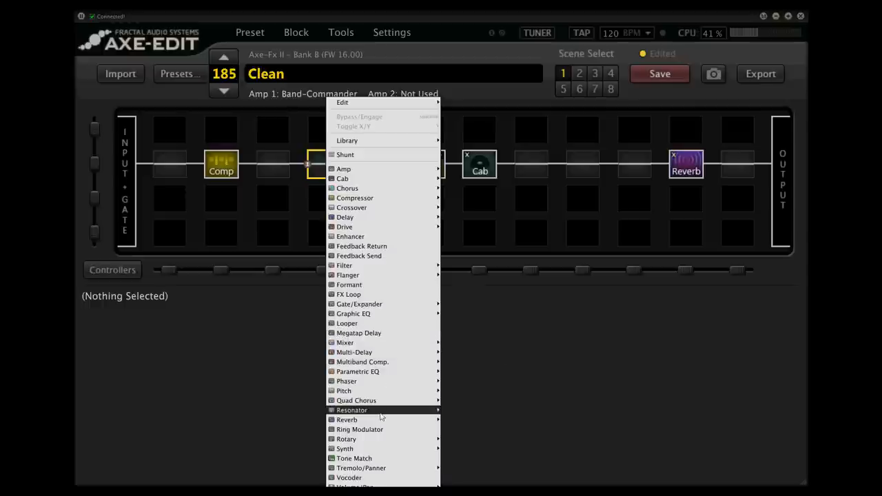
Place Tremolo/Panner 1 between Comp and Amp and show its parameters
click(360, 468)
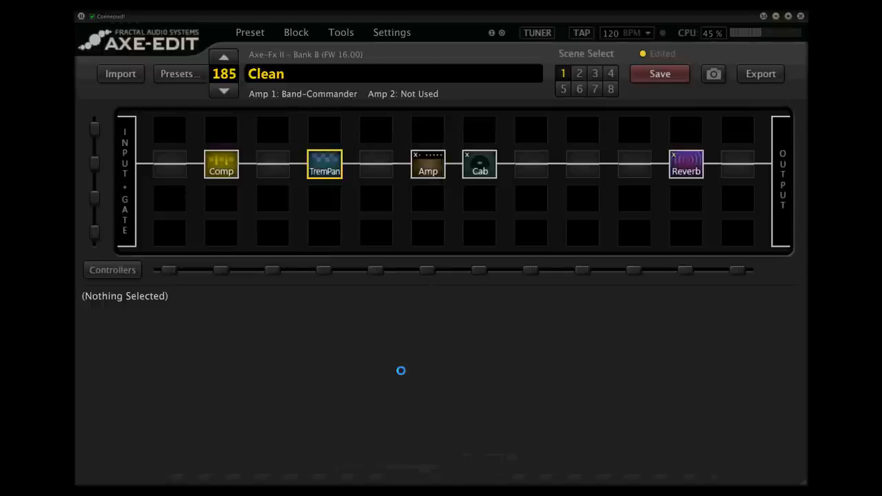
click(323, 164)
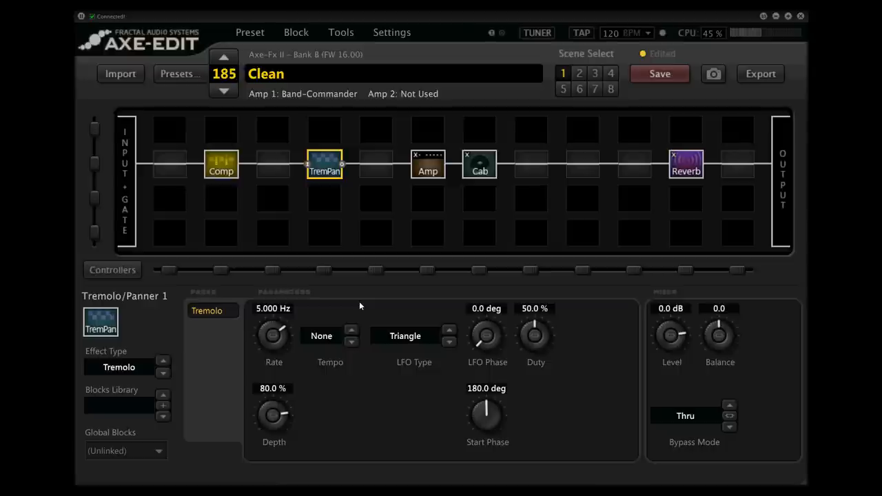
mouse_move(358, 305)
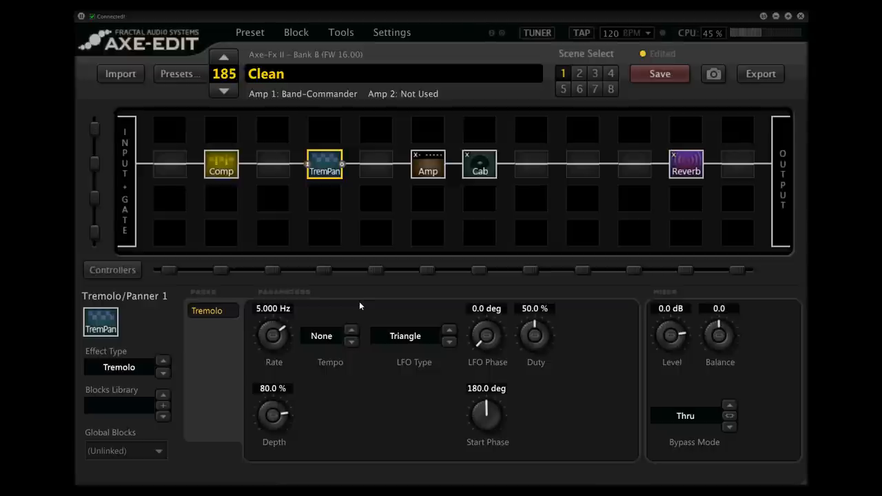
Set the tremolo rate to 4.522 Hz and depth to 54.3%
drag(274, 336, 273, 345)
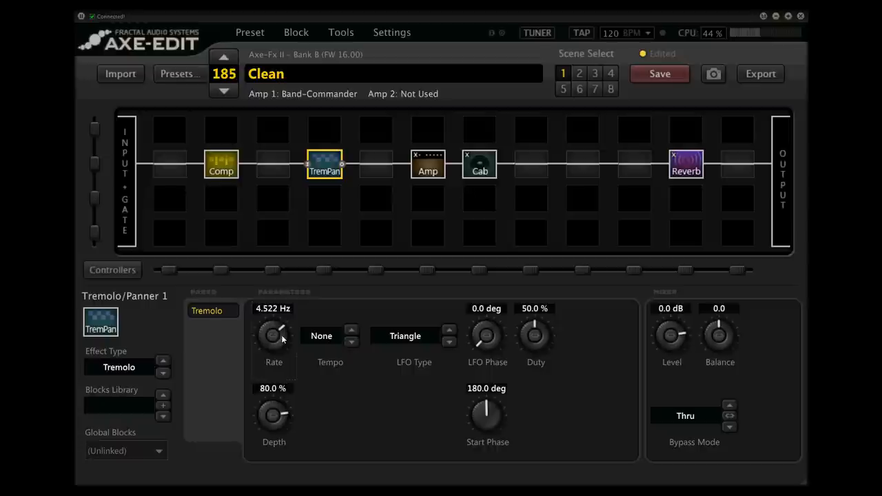
drag(274, 414, 273, 428)
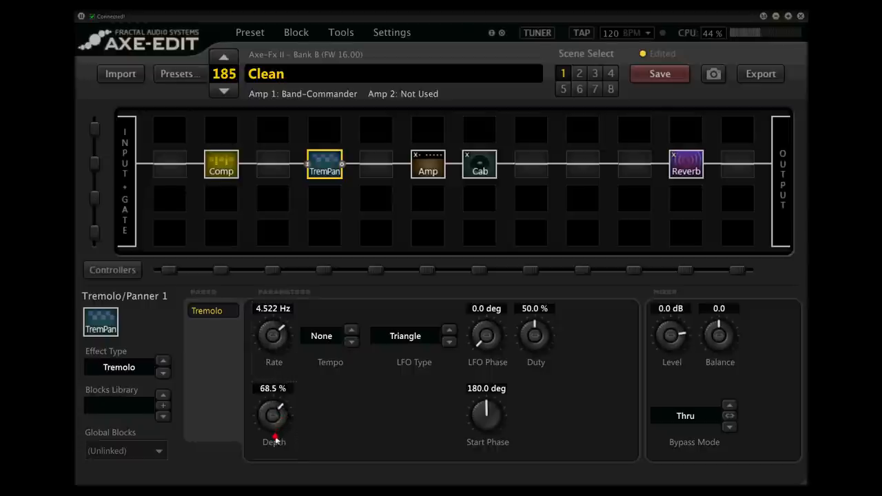
drag(274, 415, 268, 461)
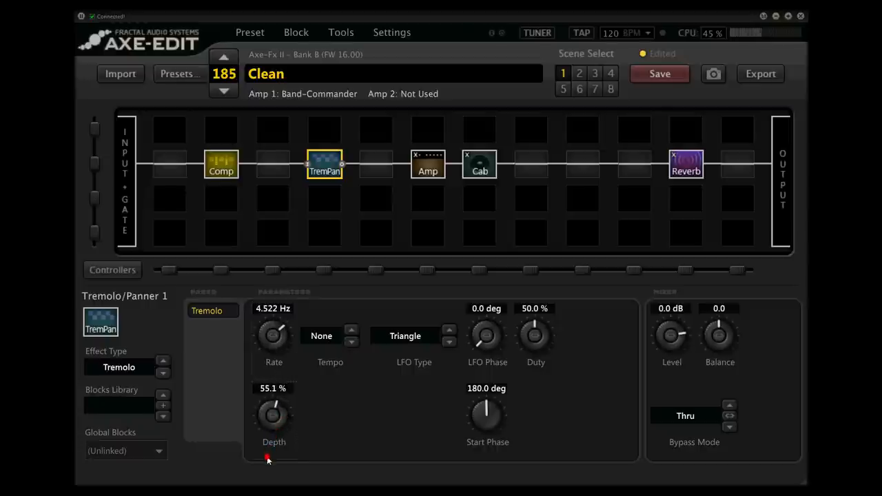
drag(273, 413, 273, 420)
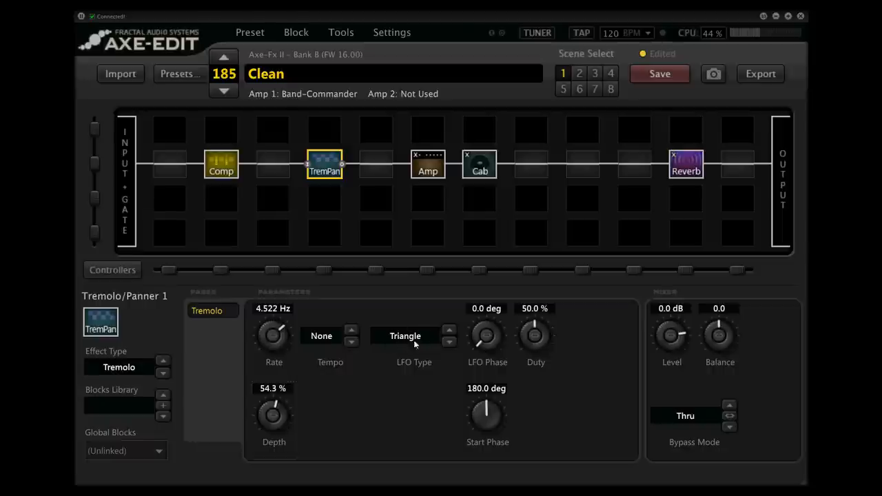
mouse_move(493, 331)
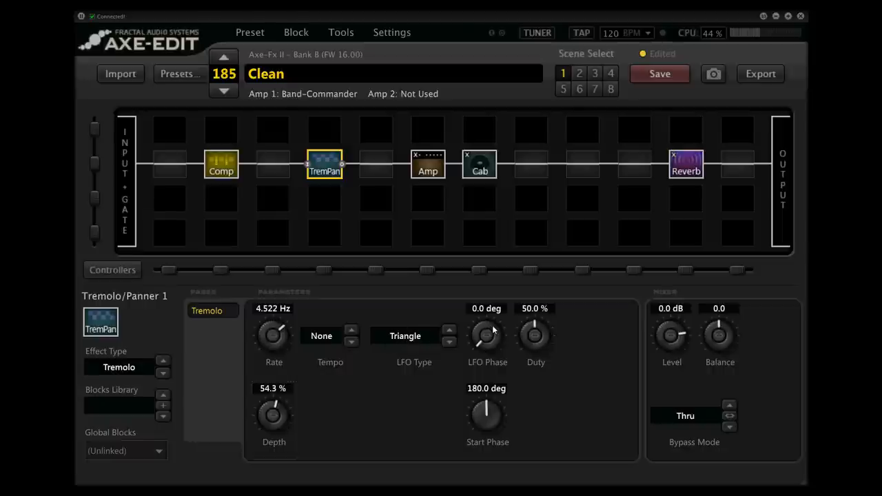
mouse_move(503, 391)
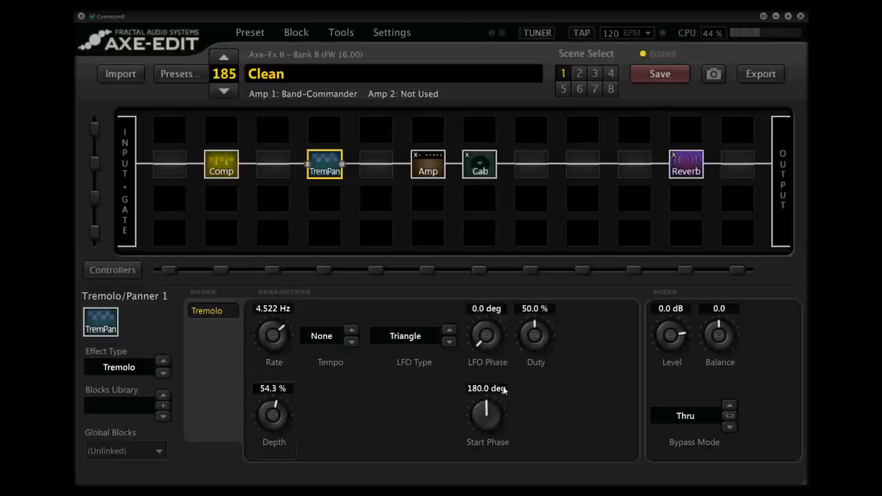
mouse_move(594, 332)
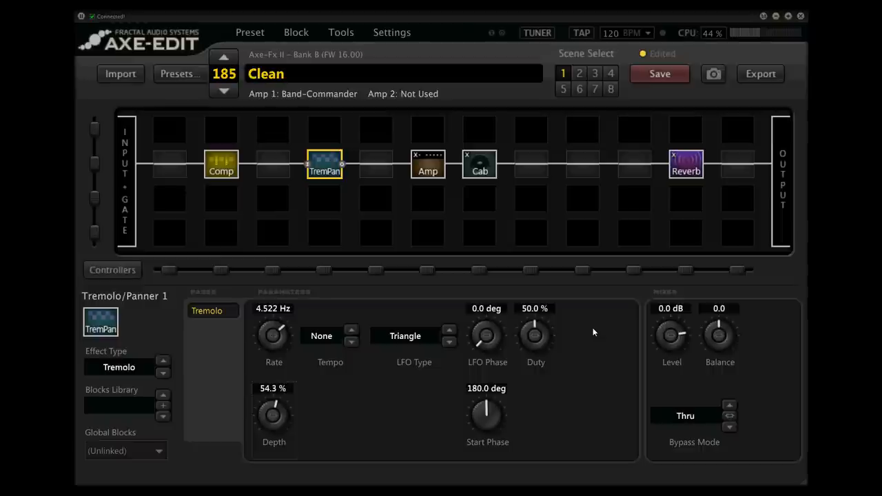
Insert Chorus 1 in the empty slot between Cab and Reverb
right_click(586, 163)
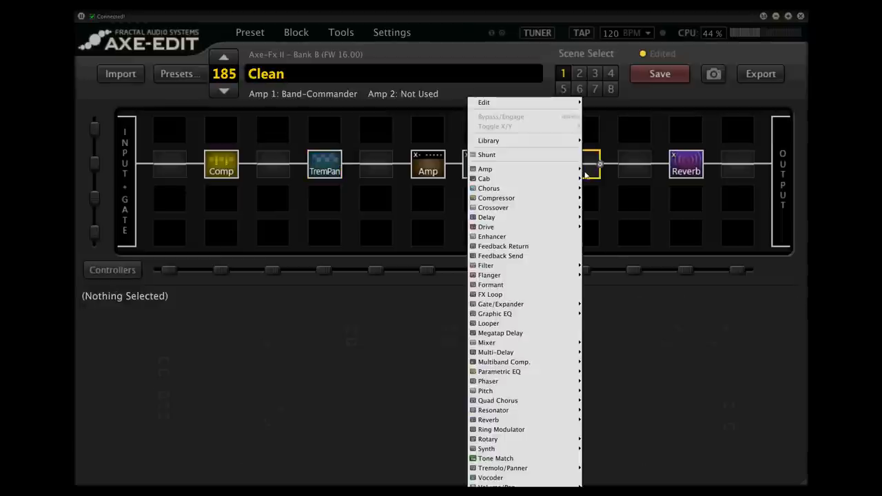
mouse_move(488, 188)
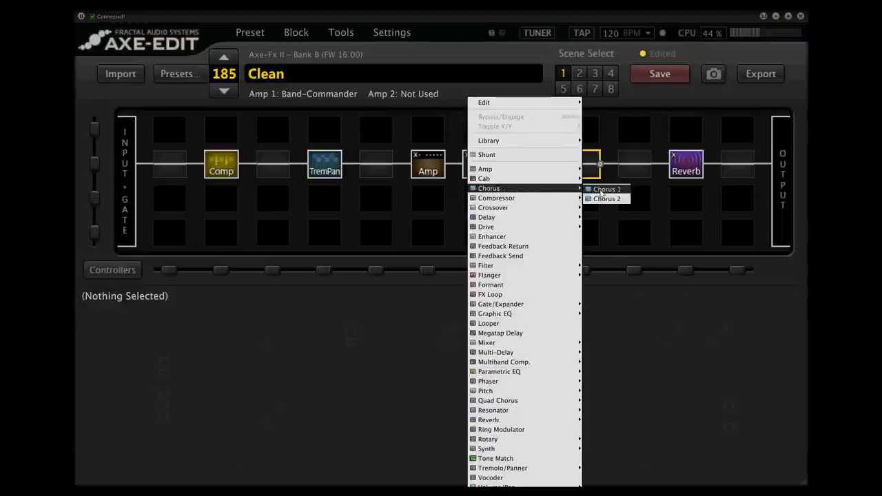
click(606, 189)
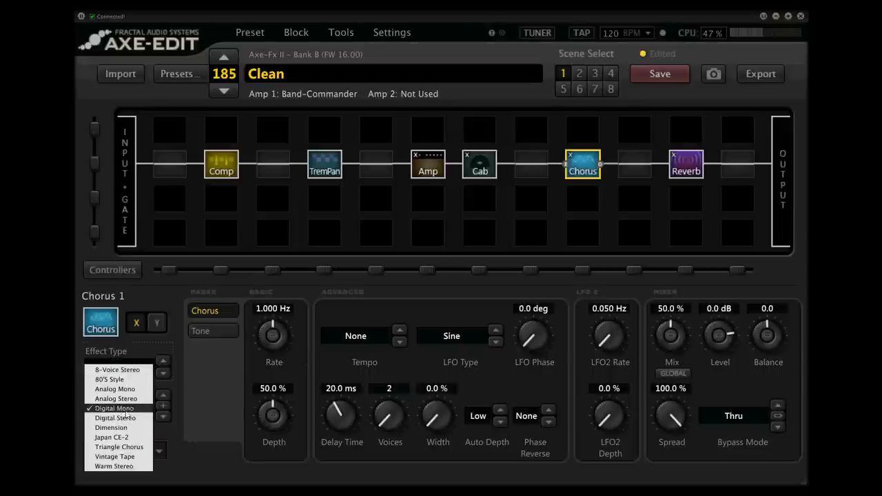
Set the chorus to Analog Mono and lower its mix to about 9.4%
click(115, 389)
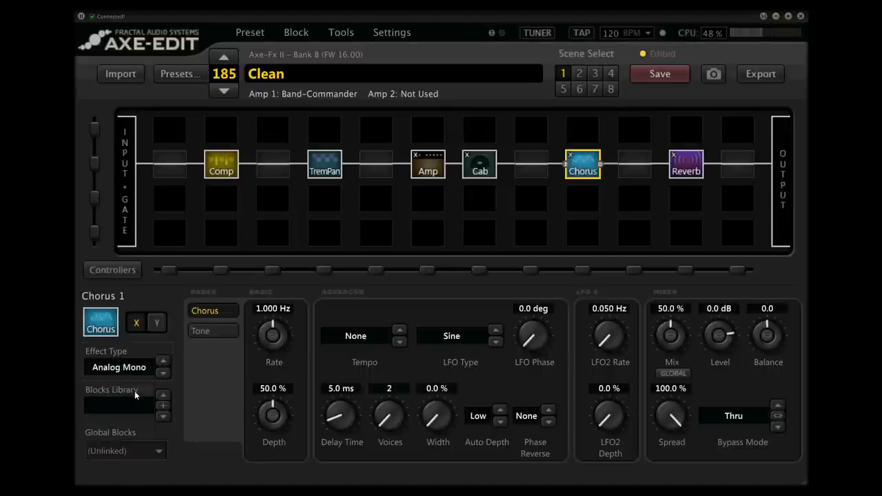
mouse_move(239, 412)
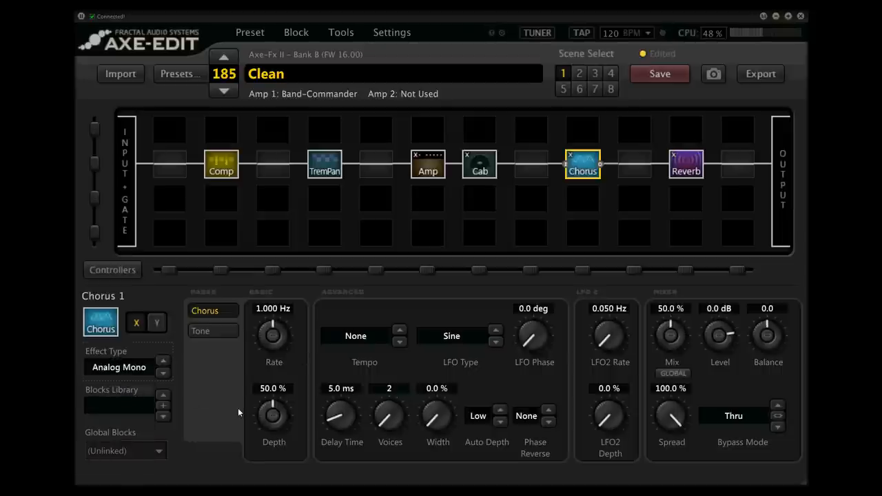
mouse_move(281, 405)
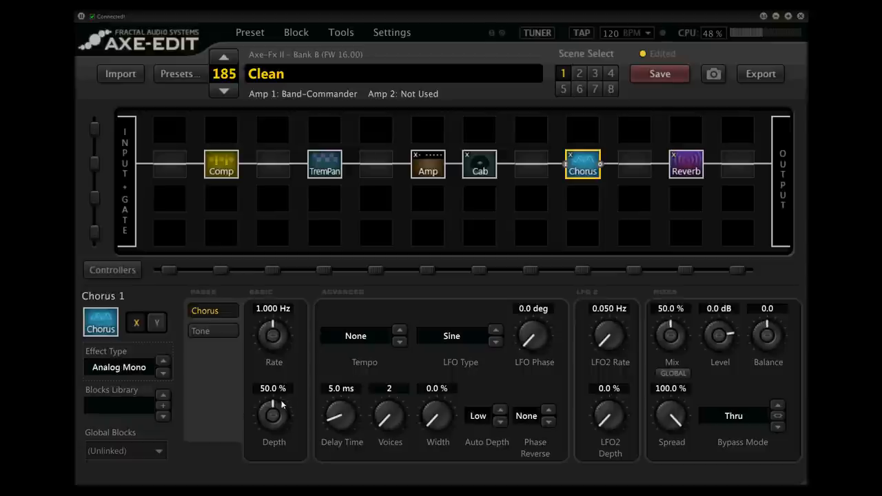
mouse_move(675, 333)
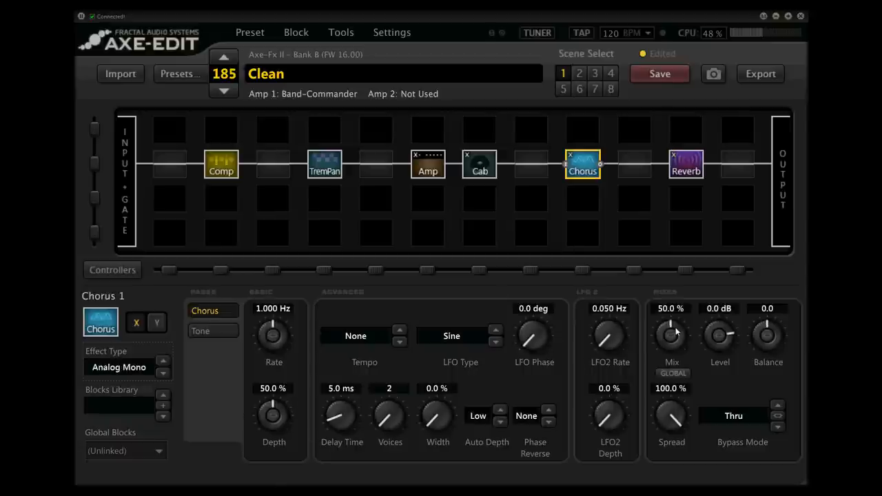
drag(670, 336, 665, 348)
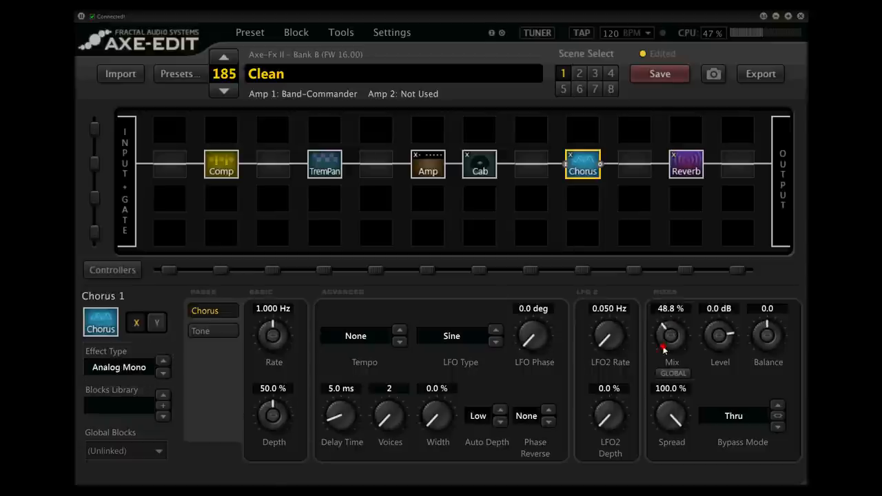
drag(670, 338, 648, 407)
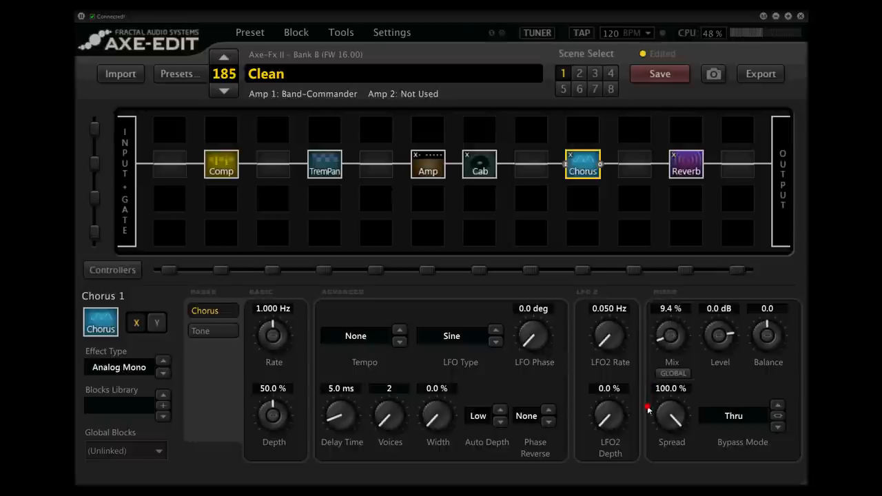
mouse_move(646, 406)
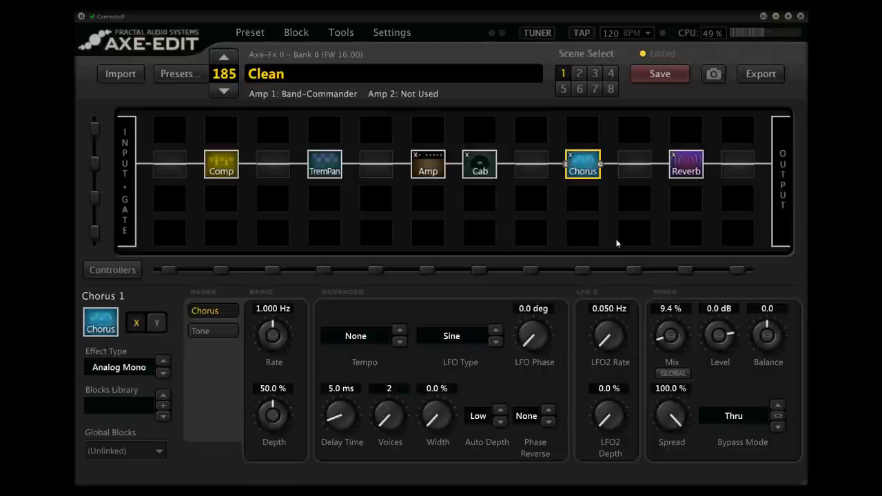
Insert a Multi-Delay 1 block into the empty slot between Chorus and Reverb
right_click(582, 164)
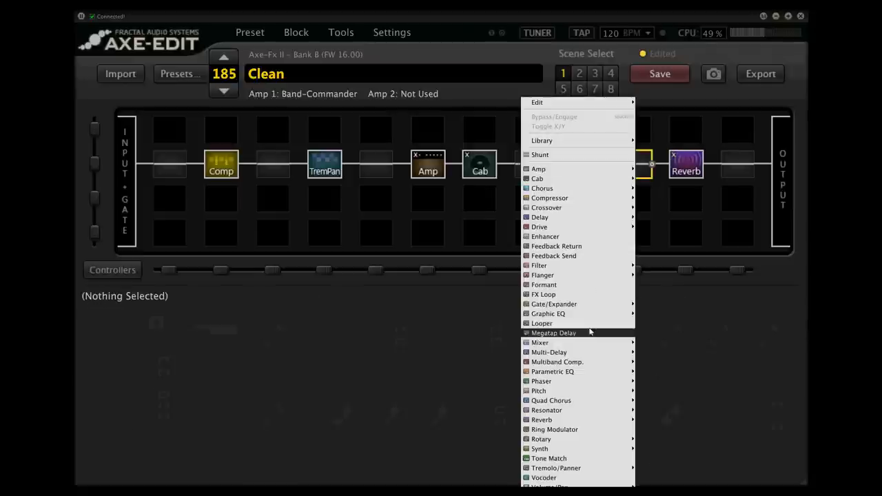
mouse_move(594, 391)
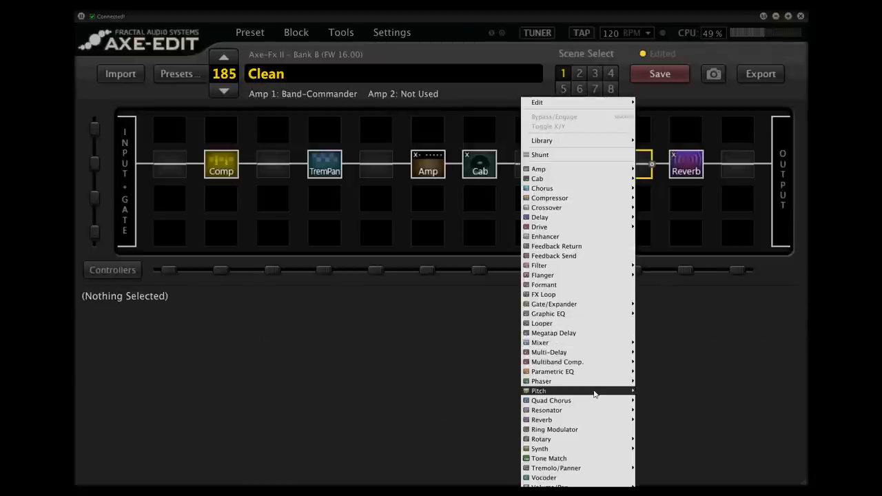
click(542, 188)
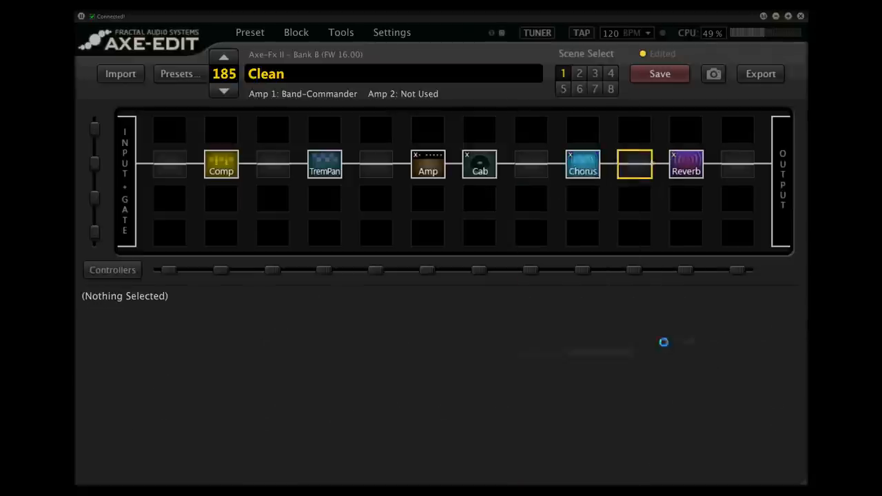
click(634, 164)
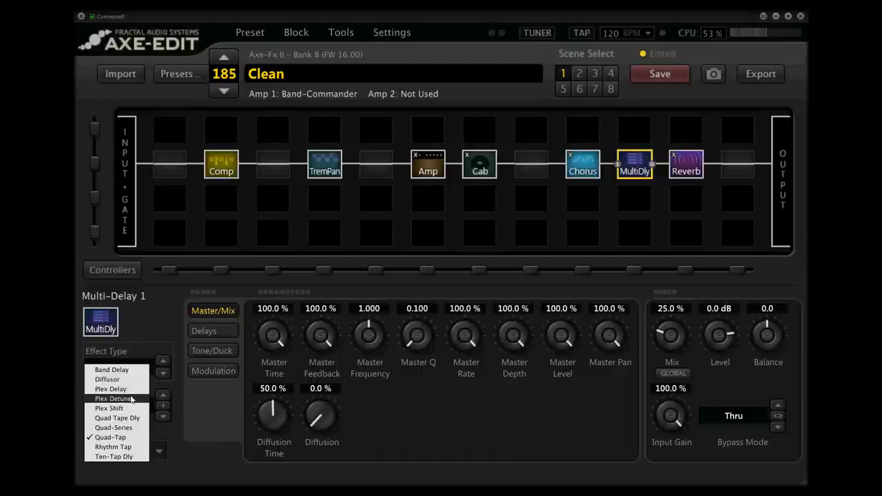
Switch the Multi-Delay's effect type to Plex Detune
click(109, 398)
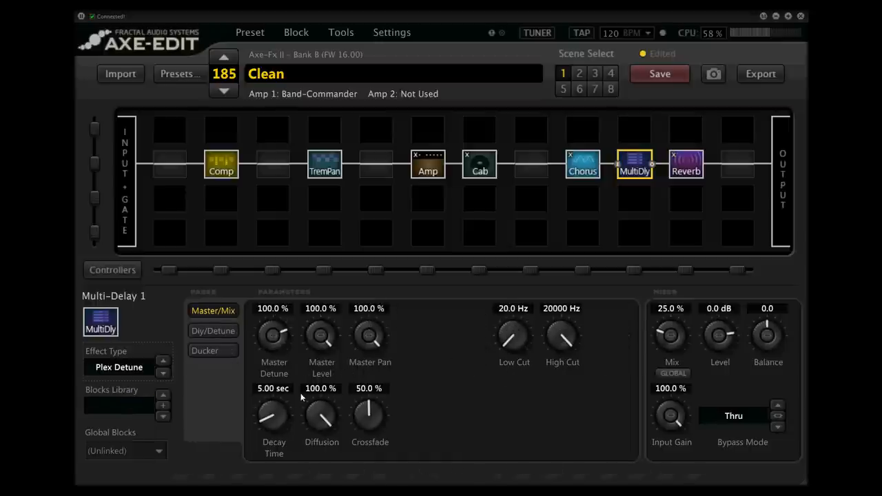
mouse_move(390, 395)
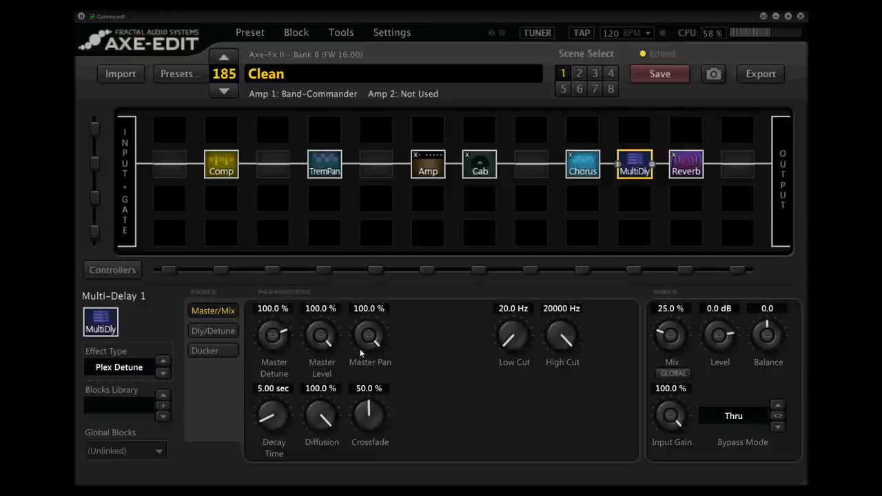
mouse_move(429, 408)
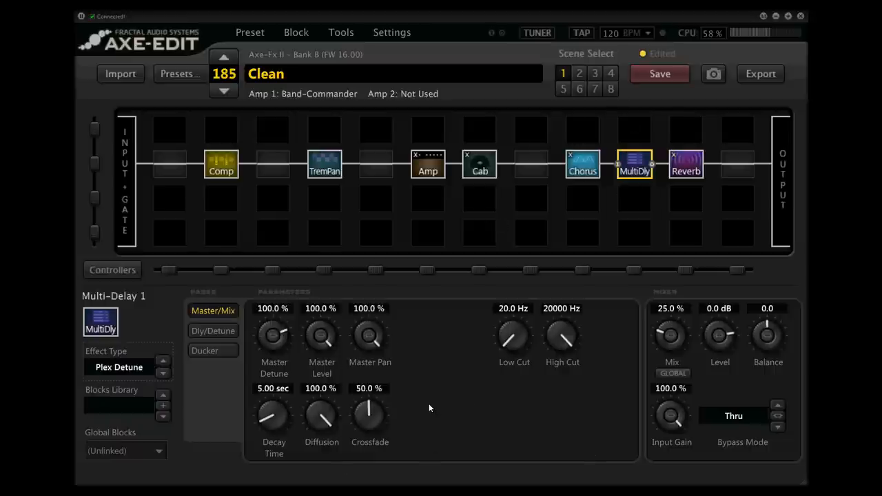
mouse_move(626, 343)
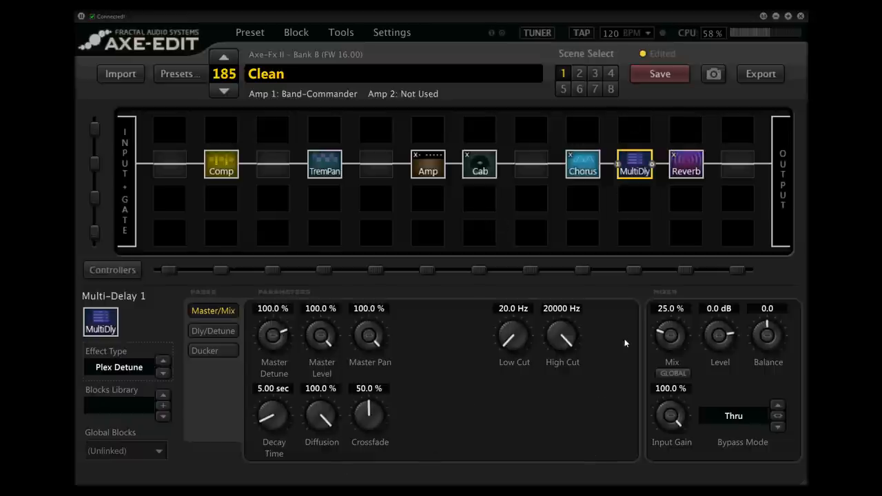
Lower the Plex Detune delay's Mix from 25% down to 6.3%
drag(670, 336, 663, 343)
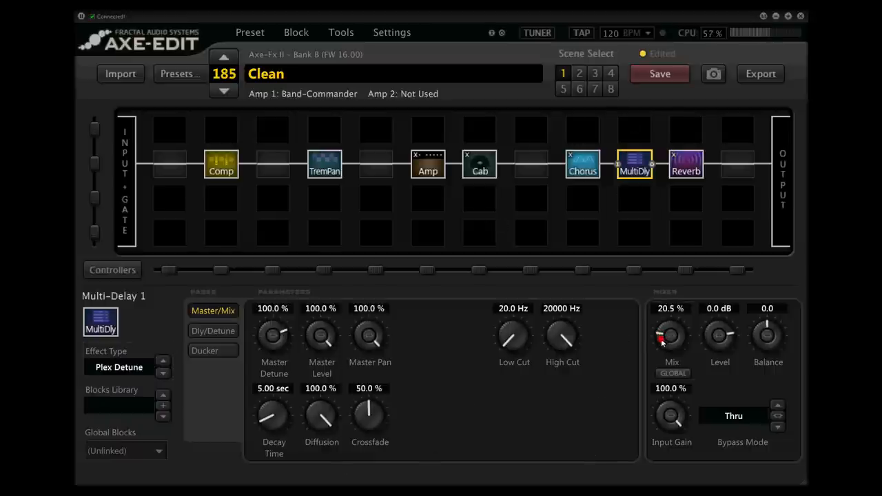
drag(670, 336, 671, 351)
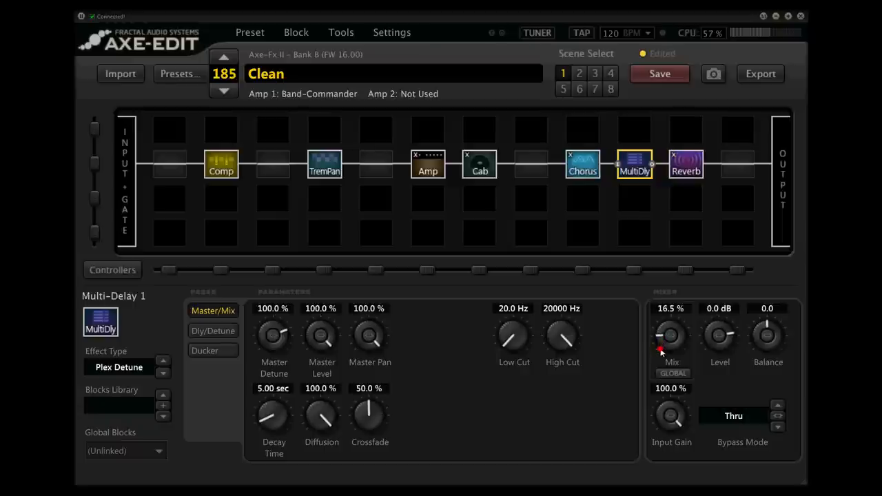
drag(671, 337, 671, 327)
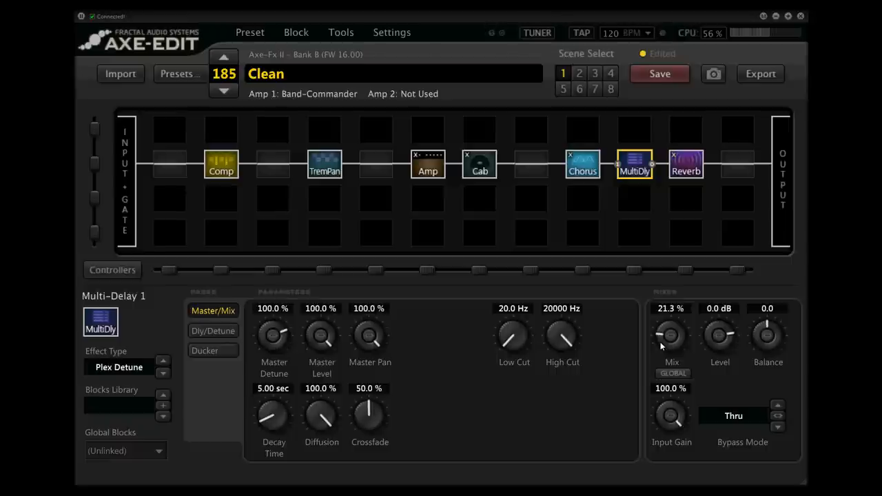
mouse_move(663, 338)
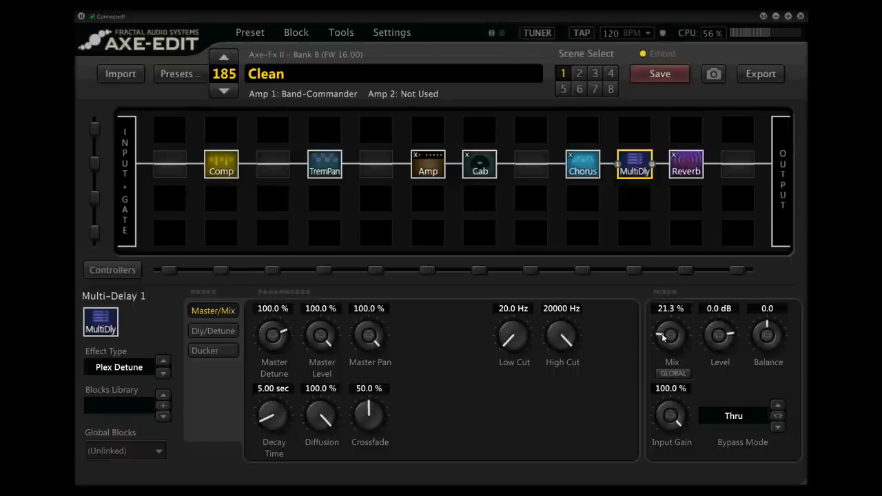
drag(668, 334, 669, 341)
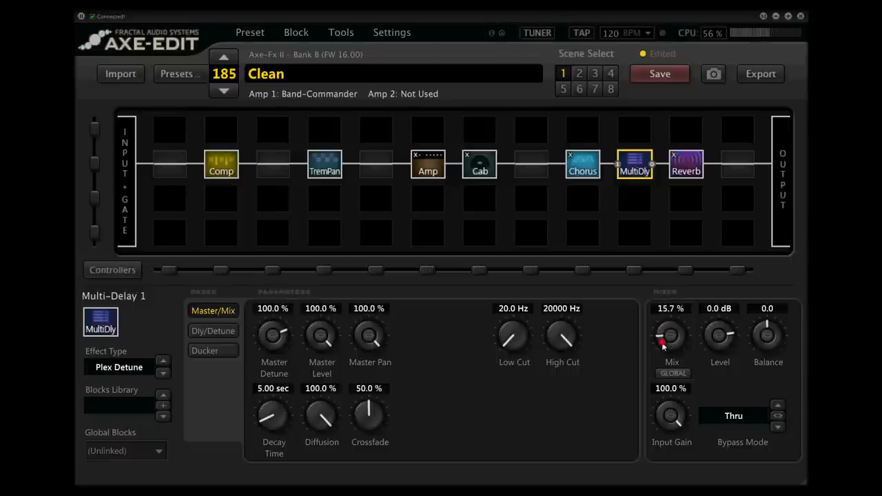
drag(670, 335, 669, 341)
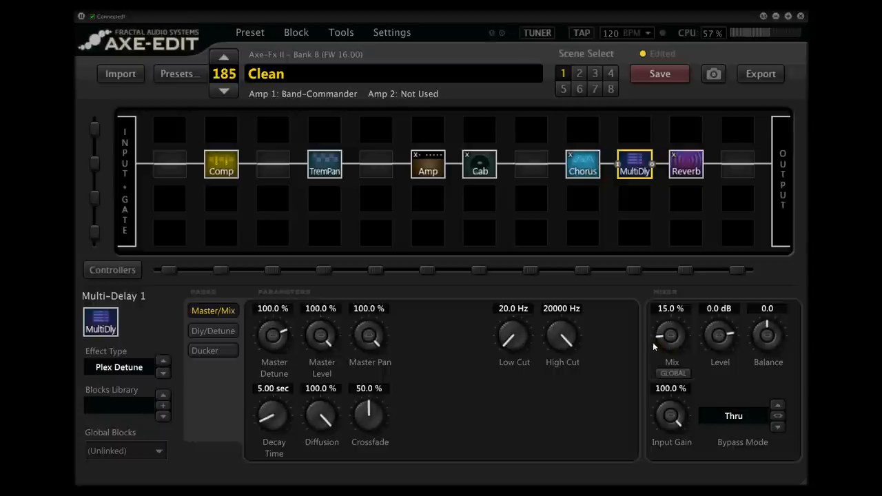
mouse_move(662, 339)
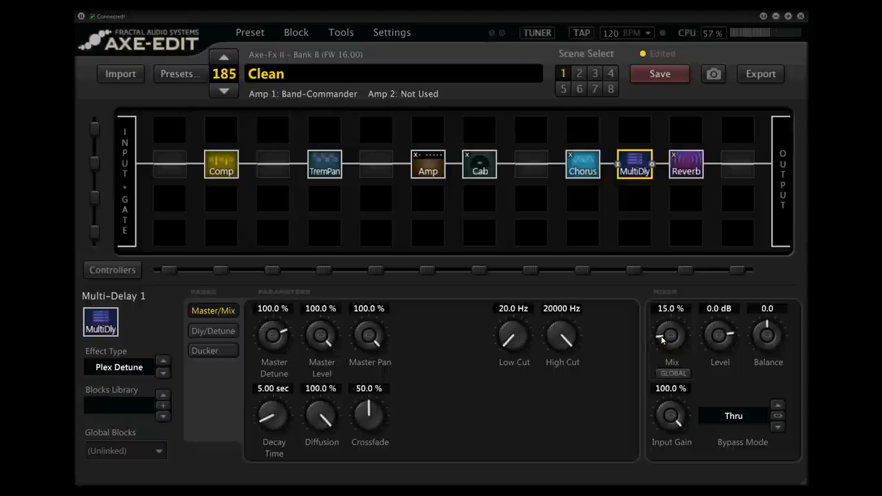
drag(671, 334, 671, 348)
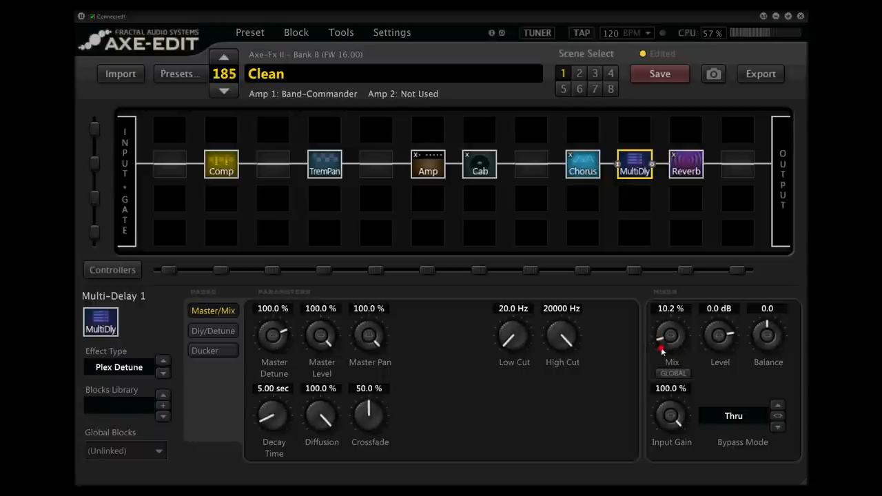
drag(671, 338, 671, 352)
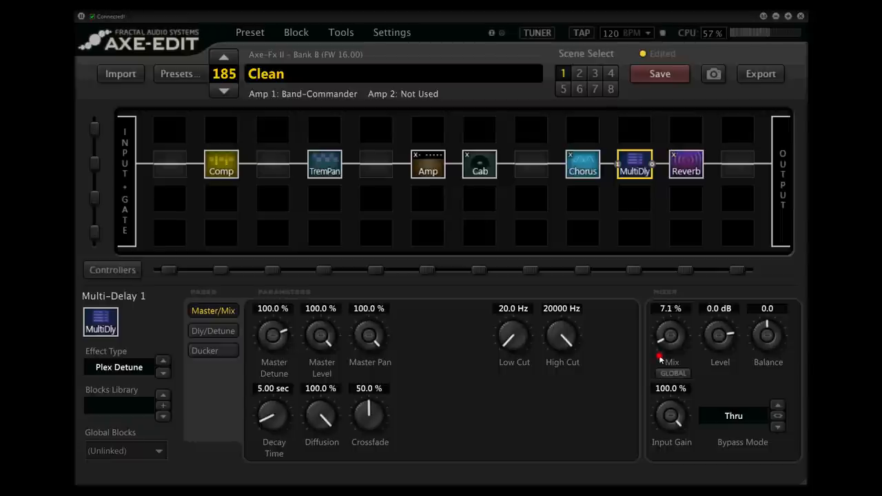
drag(670, 336, 670, 352)
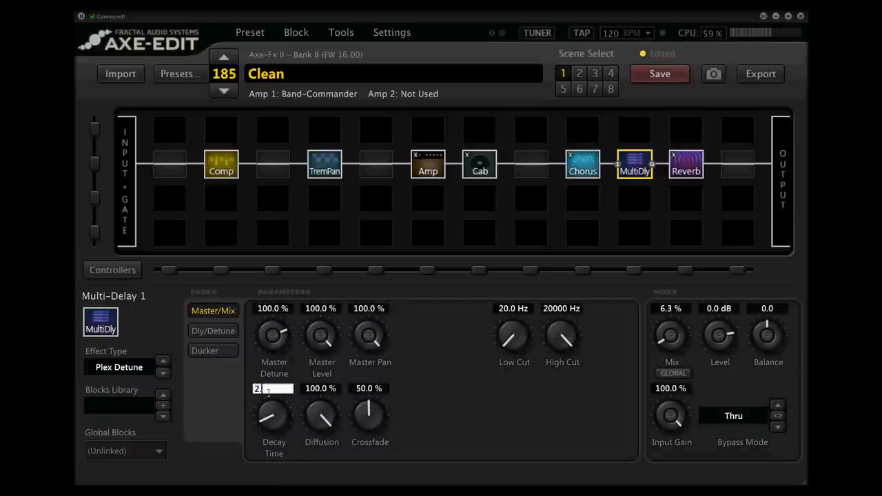
Set the delay's Decay Time to 2.75 sec and select the empty slot beneath Chorus
text(2.75 sec)
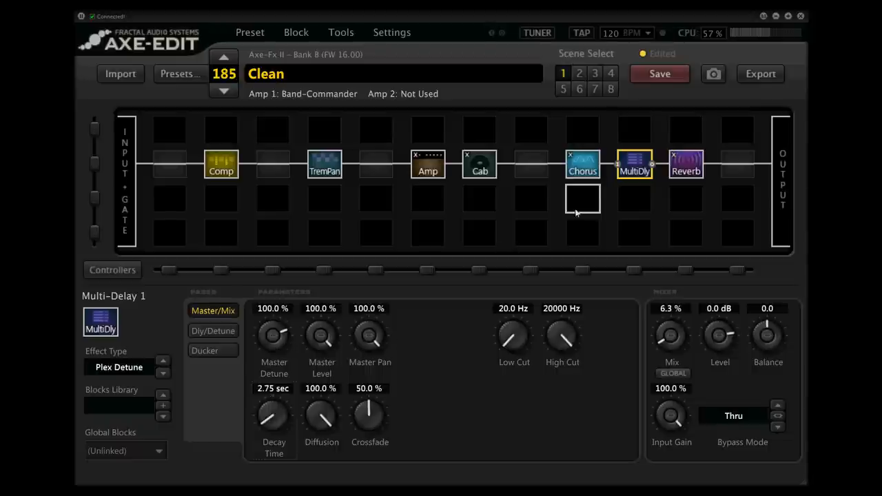
click(582, 199)
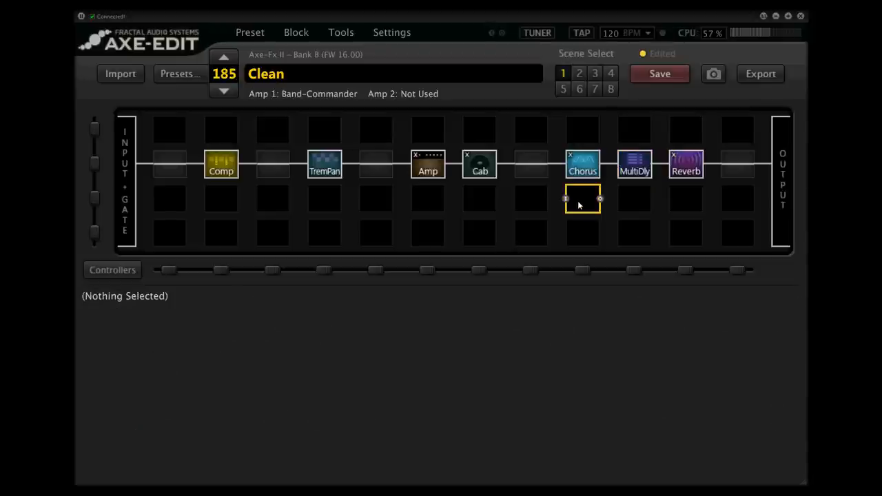